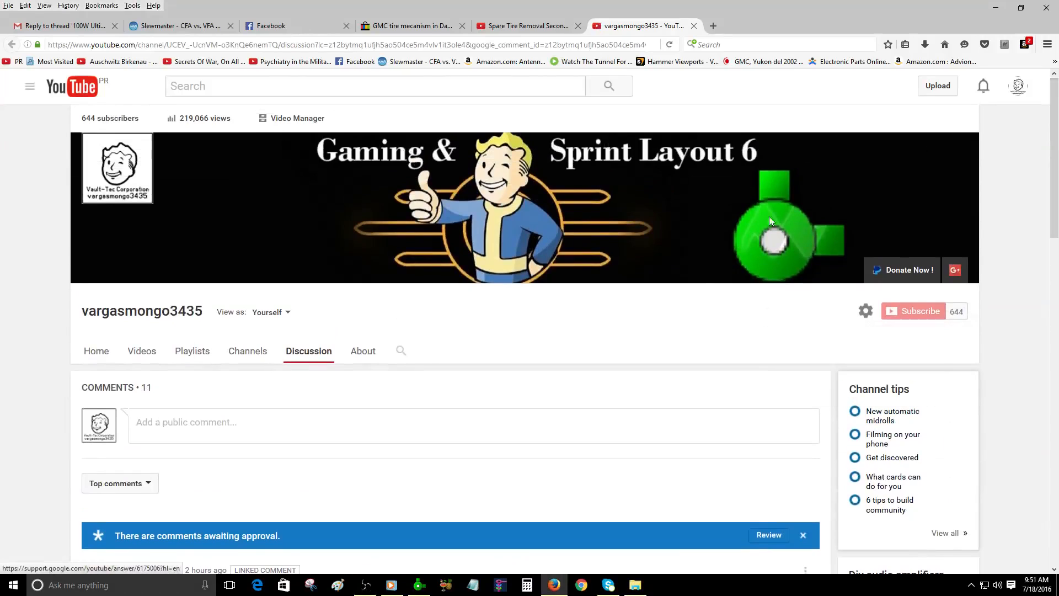
Step: Scroll through the YouTube discussion comments, then bring up File Explorer's recent files
{"action": "scroll", "scroll_direction": "down", "scroll_amount": 3}
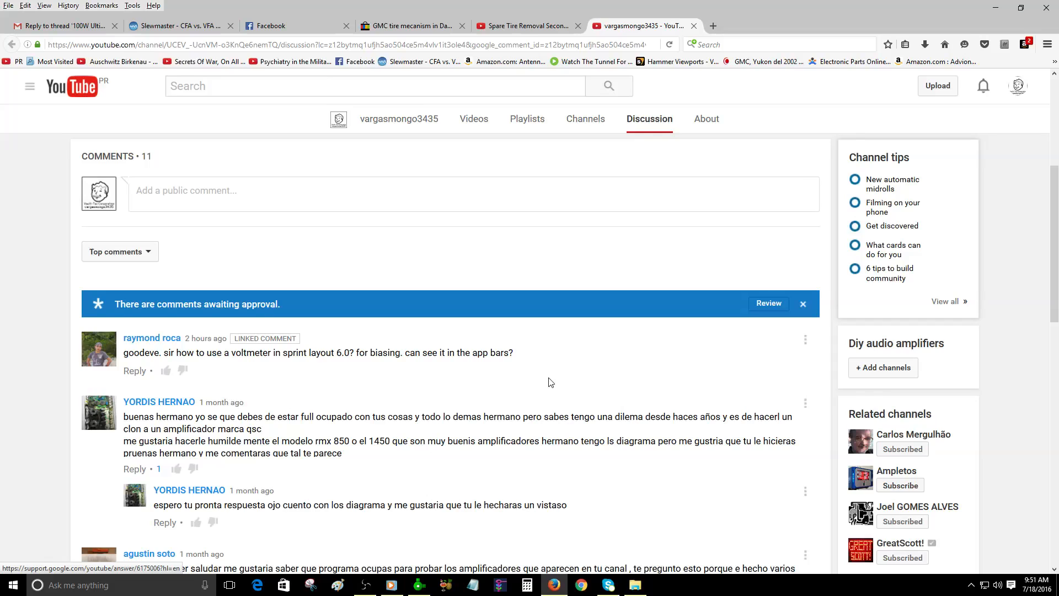
{"action": "mouse_move", "coordinate": [524, 350]}
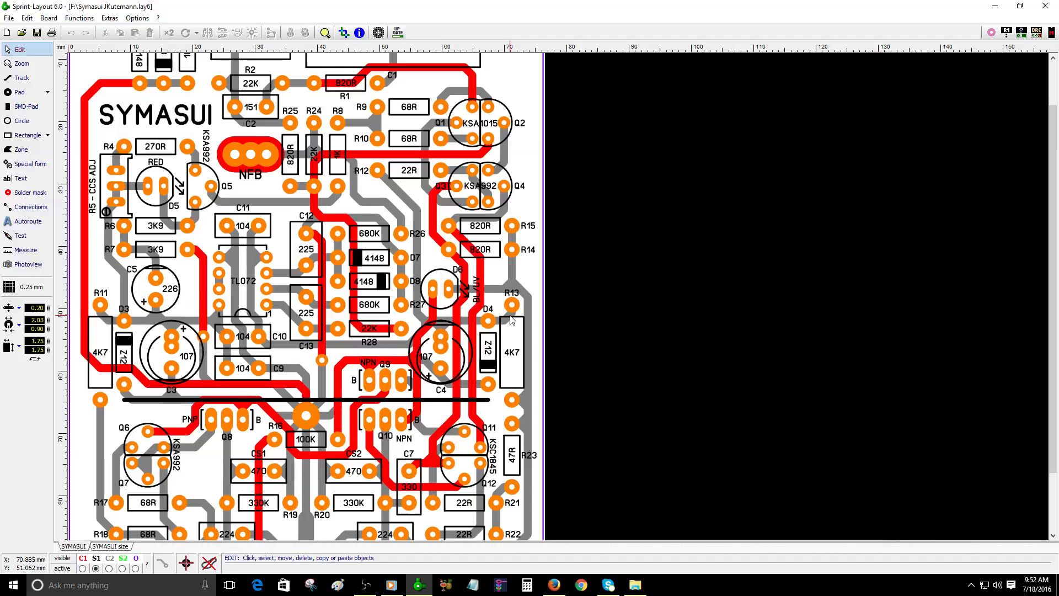
{"action": "mouse_move", "coordinate": [500, 272]}
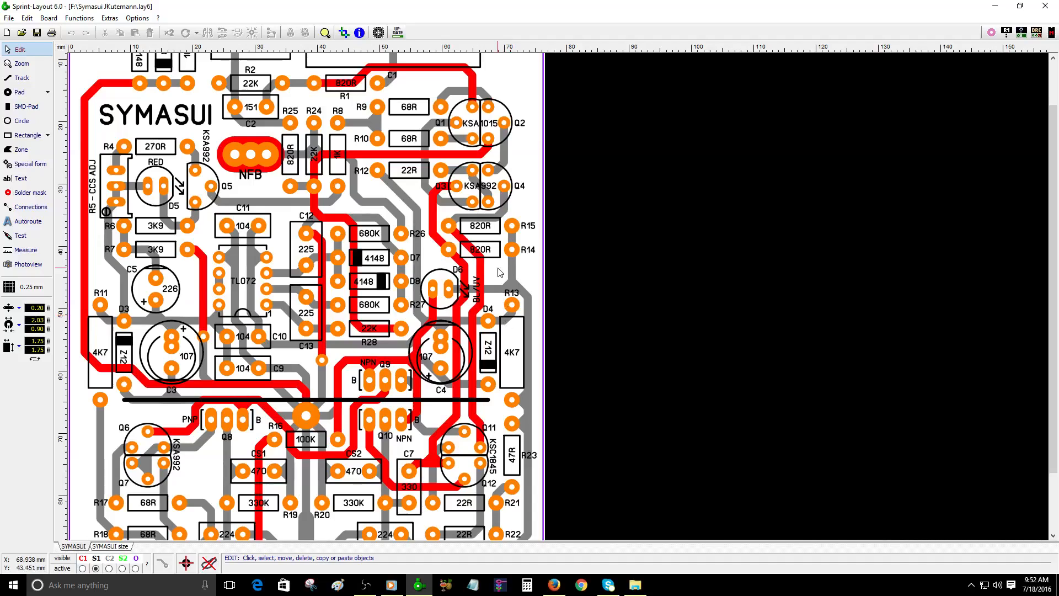
{"action": "left_click", "coordinate": [634, 585]}
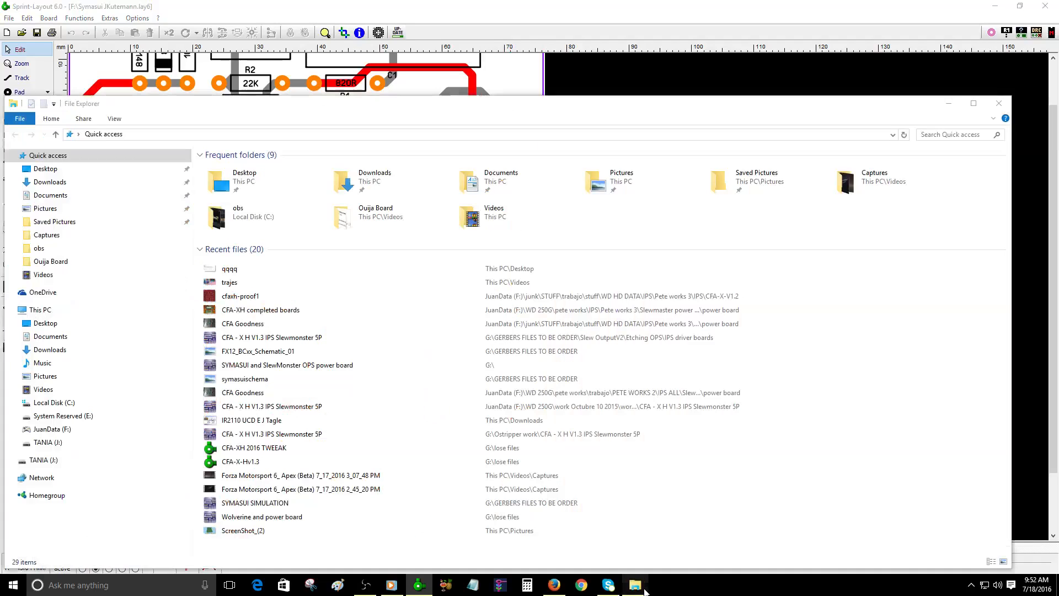
Step: Open 'CFA - X H V1.3 IPS Slewmonster 5P' from Quick access recent files
{"action": "left_click", "coordinate": [271, 337]}
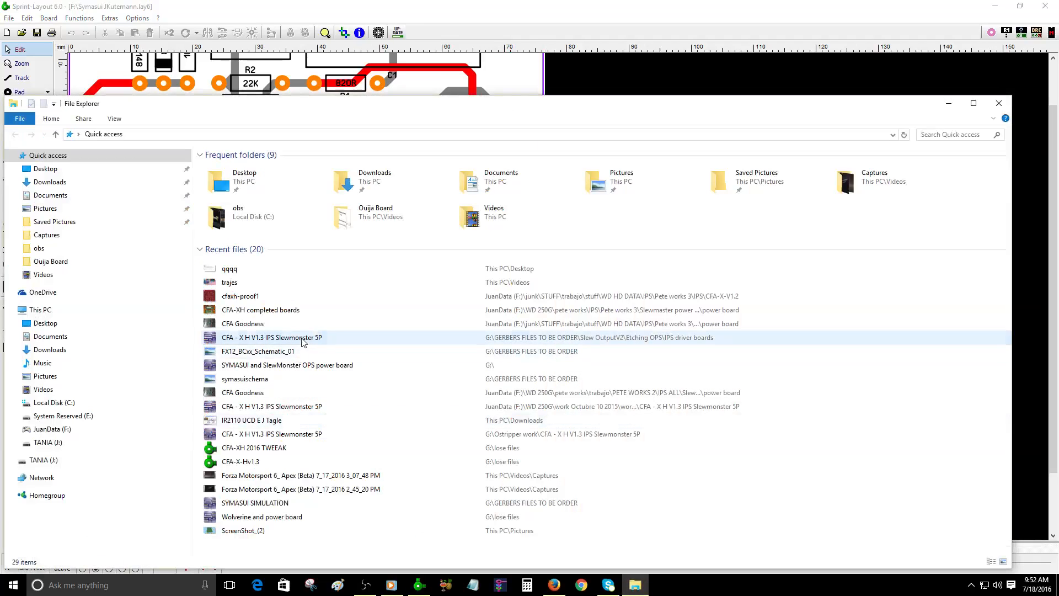
{"action": "double_click", "coordinate": [271, 337]}
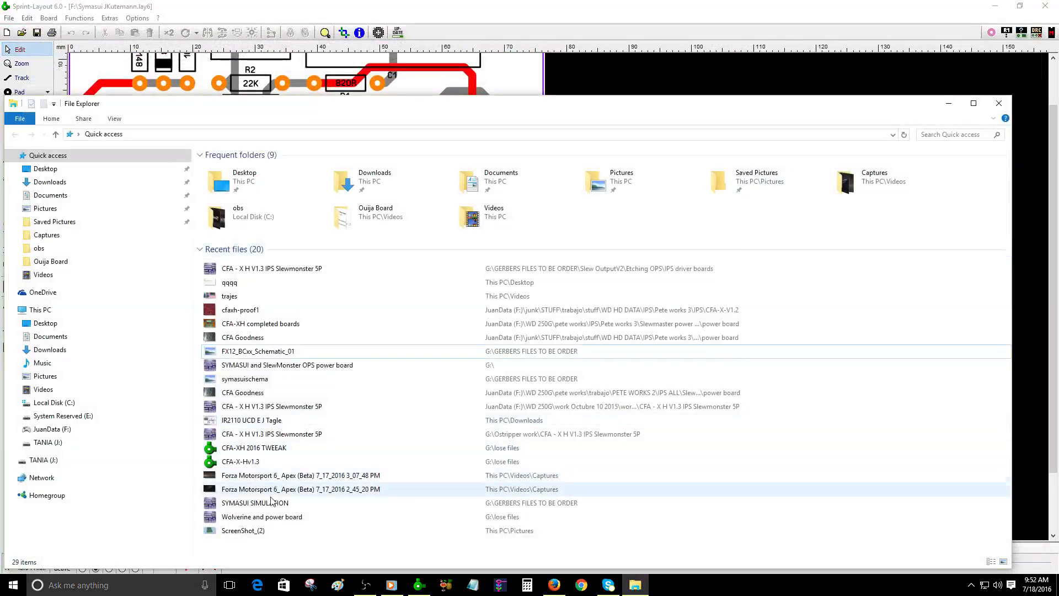
{"action": "left_click", "coordinate": [271, 406]}
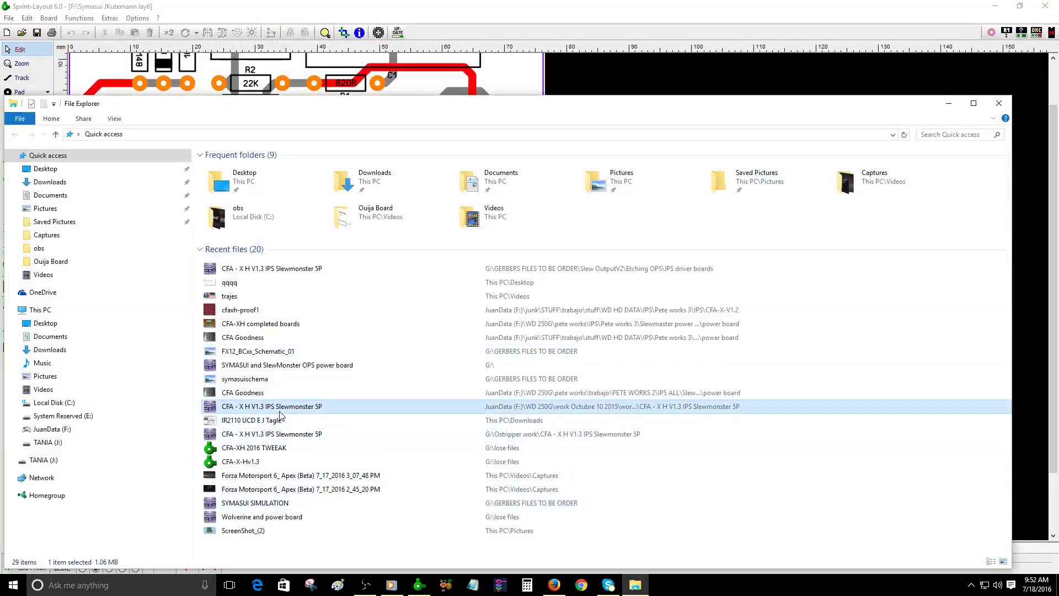
{"action": "left_click", "coordinate": [661, 585]}
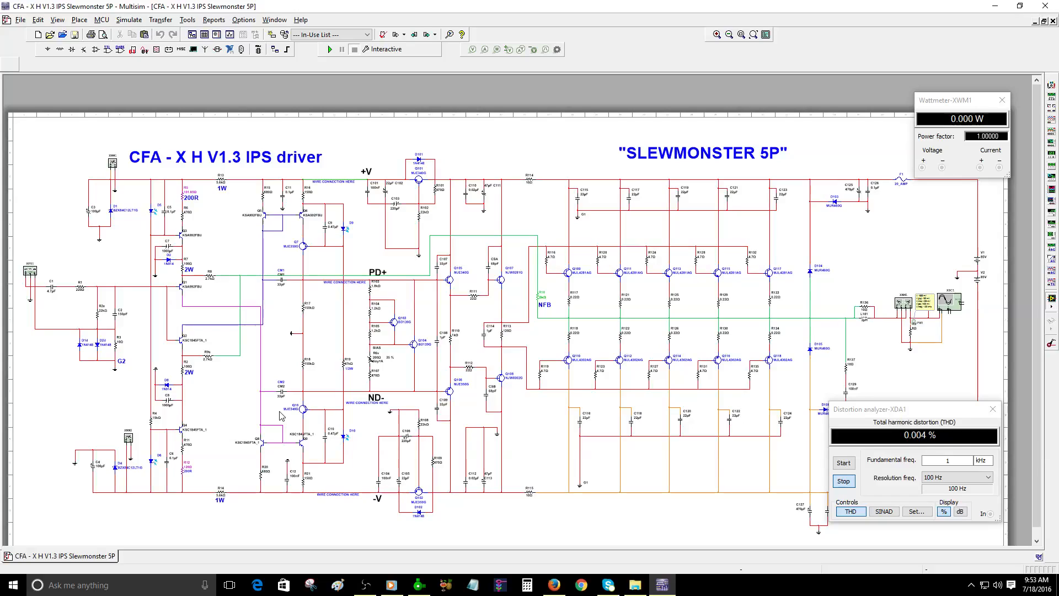
{"action": "mouse_move", "coordinate": [283, 434]}
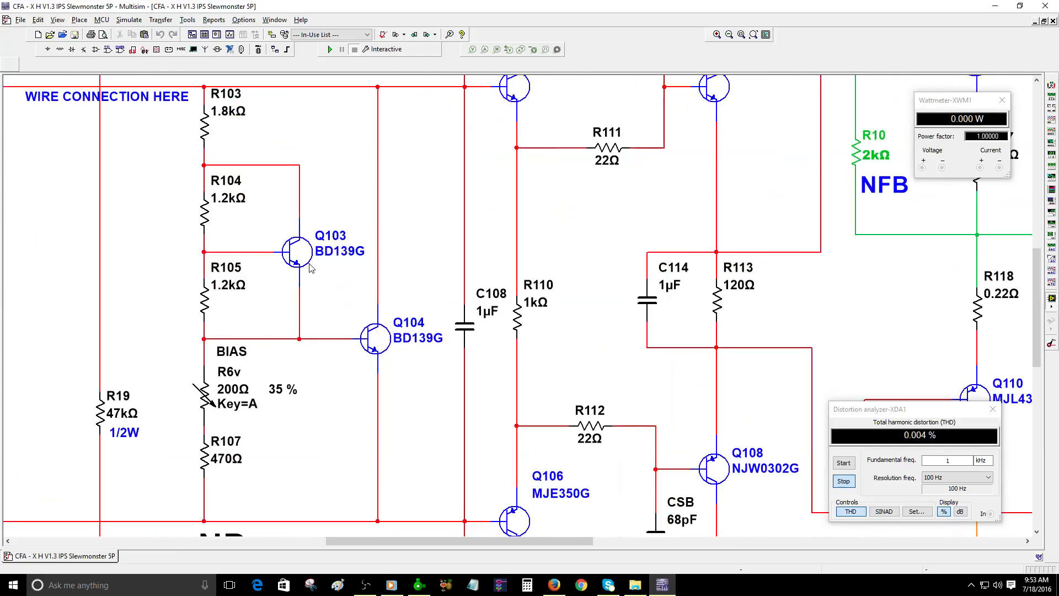
Step: Select bias transistor Q103 (BD139G) in the bias network
{"action": "left_click", "coordinate": [298, 251]}
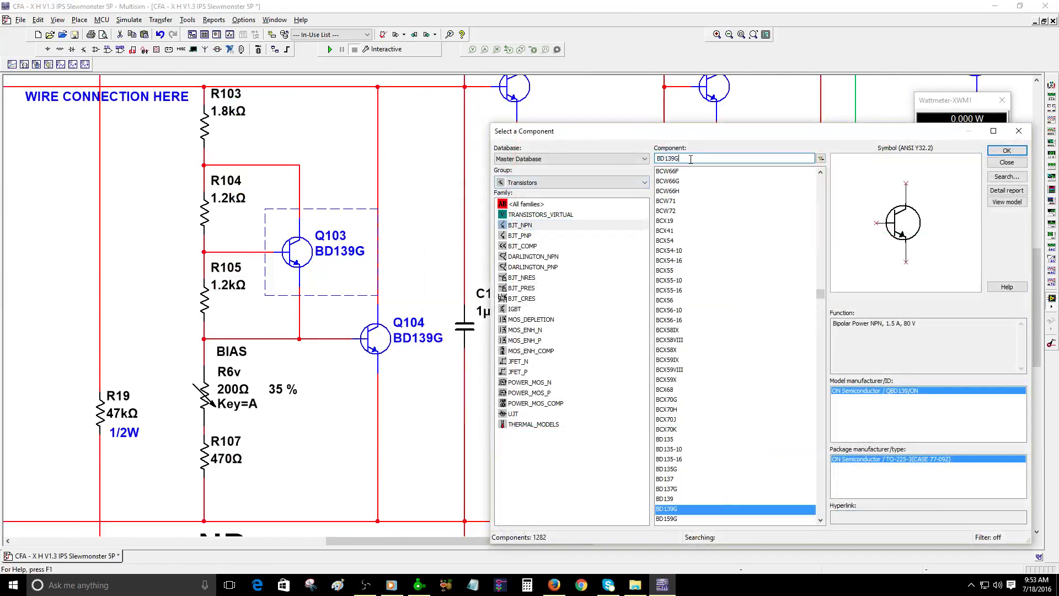
Step: Swap BD139G for MJE340G from the Master Database on Q103, then on Q104
{"action": "type", "text": "BD13"}
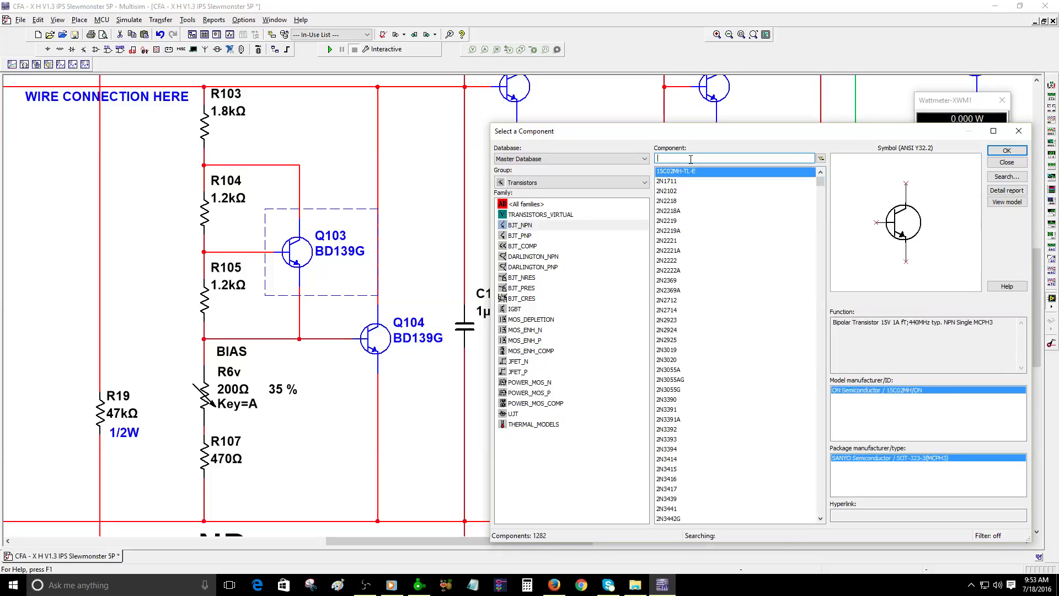
{"action": "type", "text": "MJE340G"}
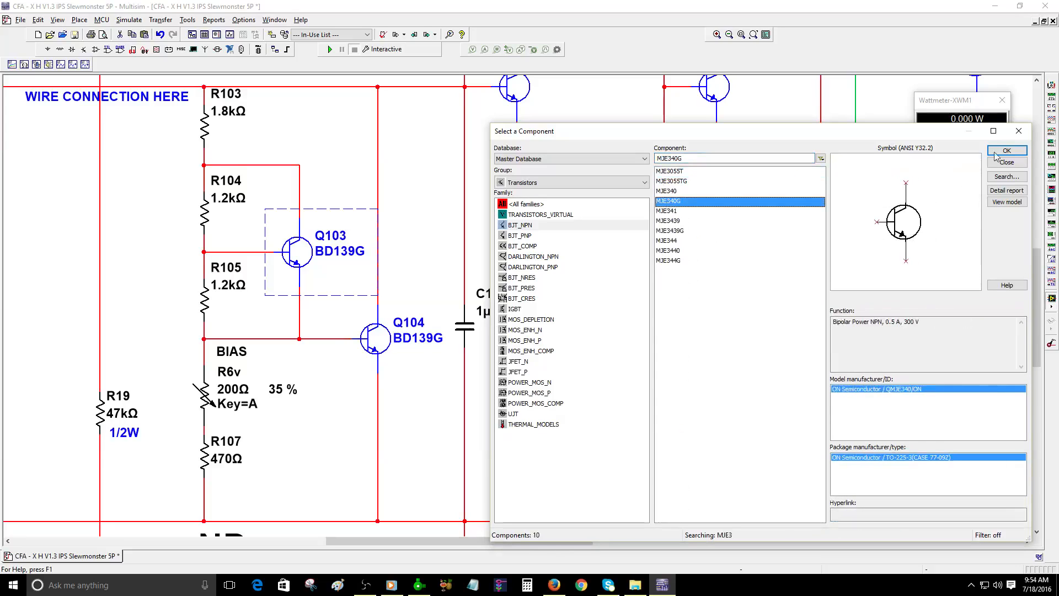
{"action": "left_click", "coordinate": [1006, 150]}
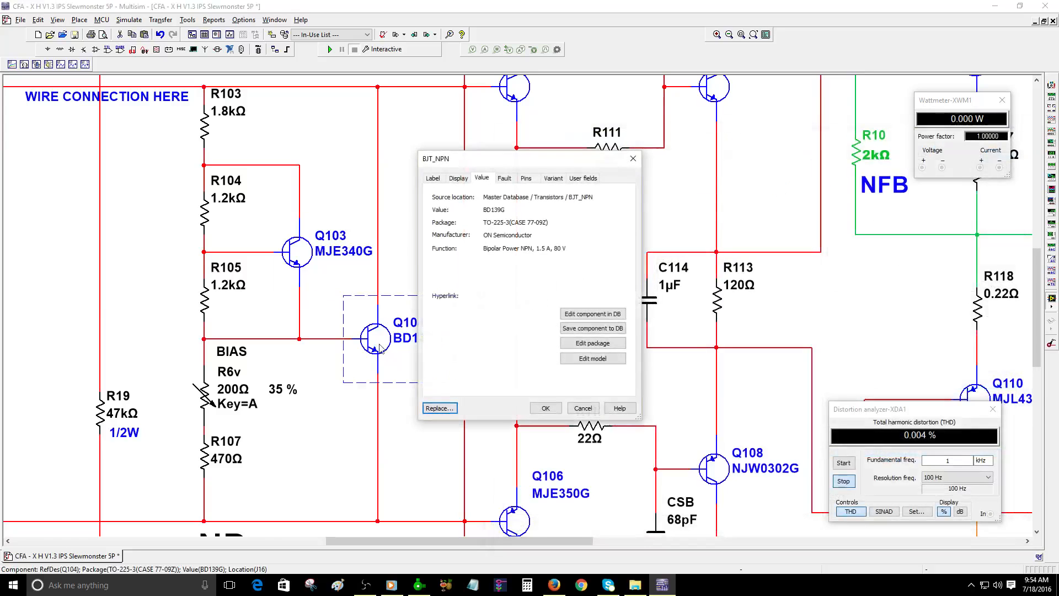
{"action": "left_click", "coordinate": [439, 407]}
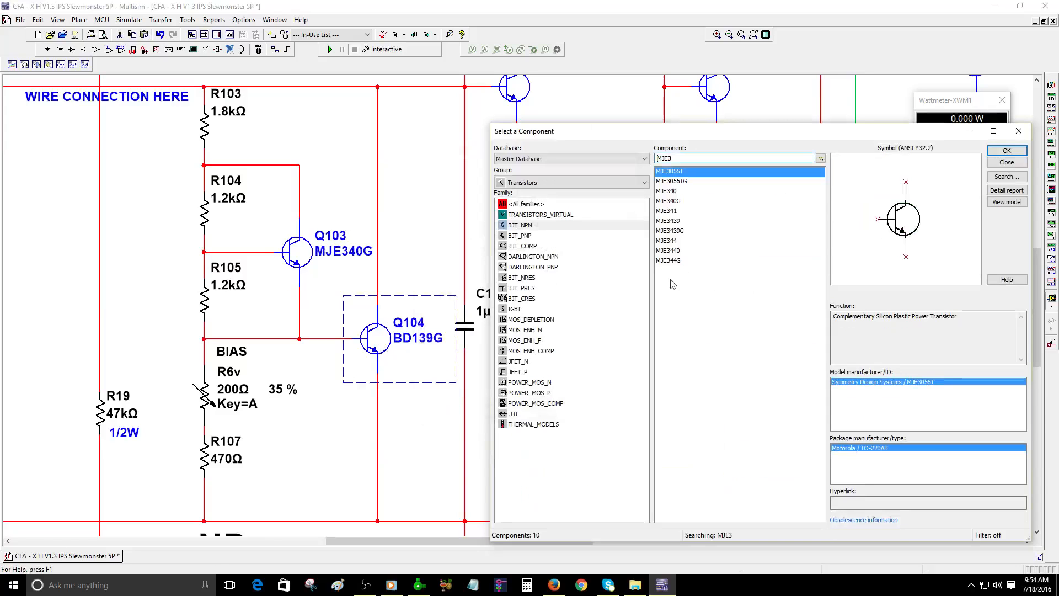
{"action": "left_click", "coordinate": [668, 201]}
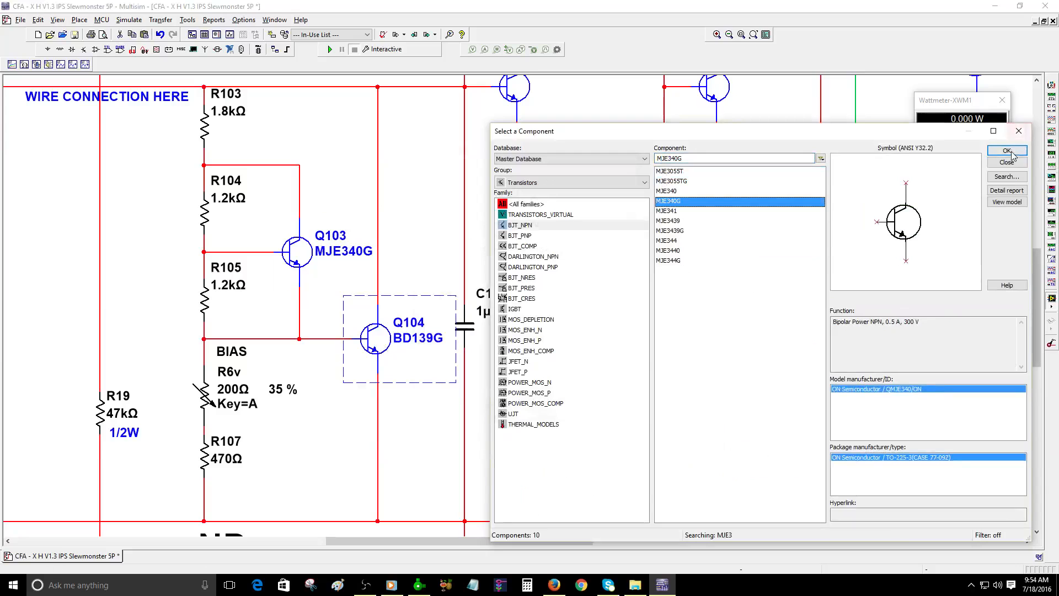
{"action": "left_click", "coordinate": [1005, 150]}
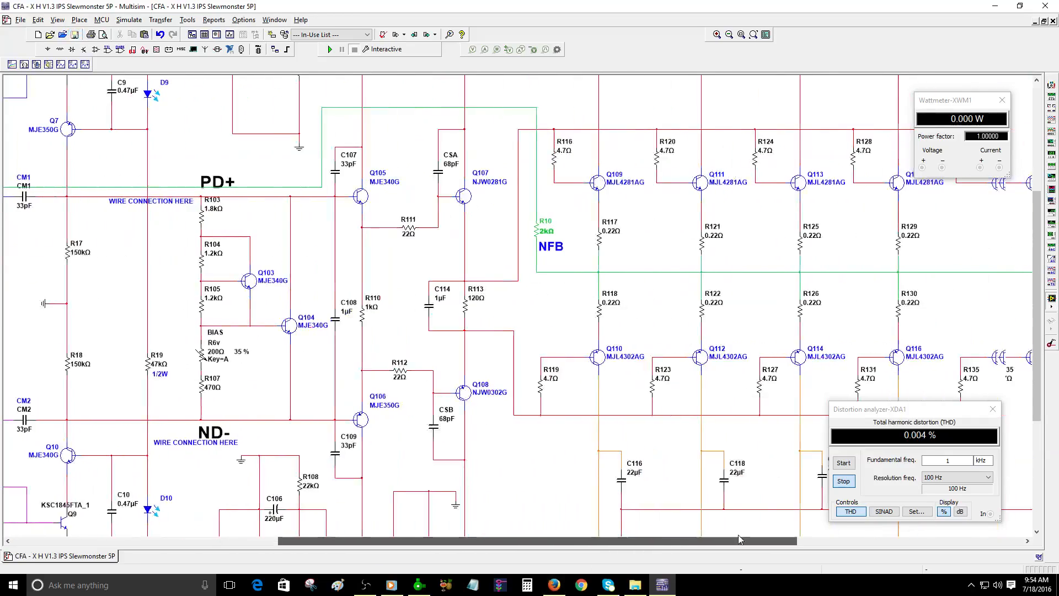
Step: Scroll to load resistor R9 and mark one pin open on its Fault tab
{"action": "scroll", "scroll_direction": "right", "scroll_amount": 3}
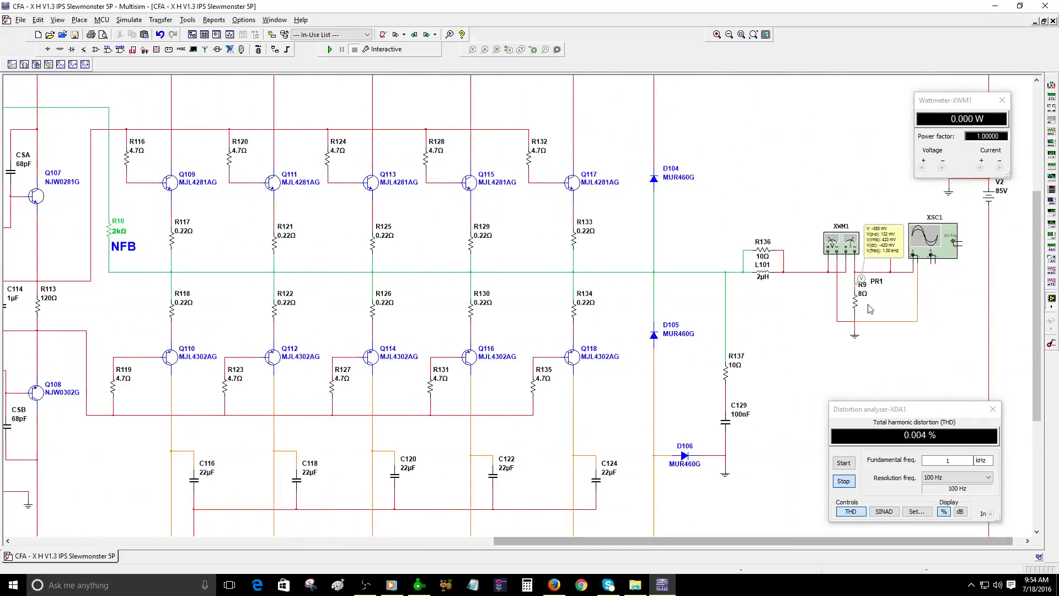
{"action": "double_click", "coordinate": [862, 283]}
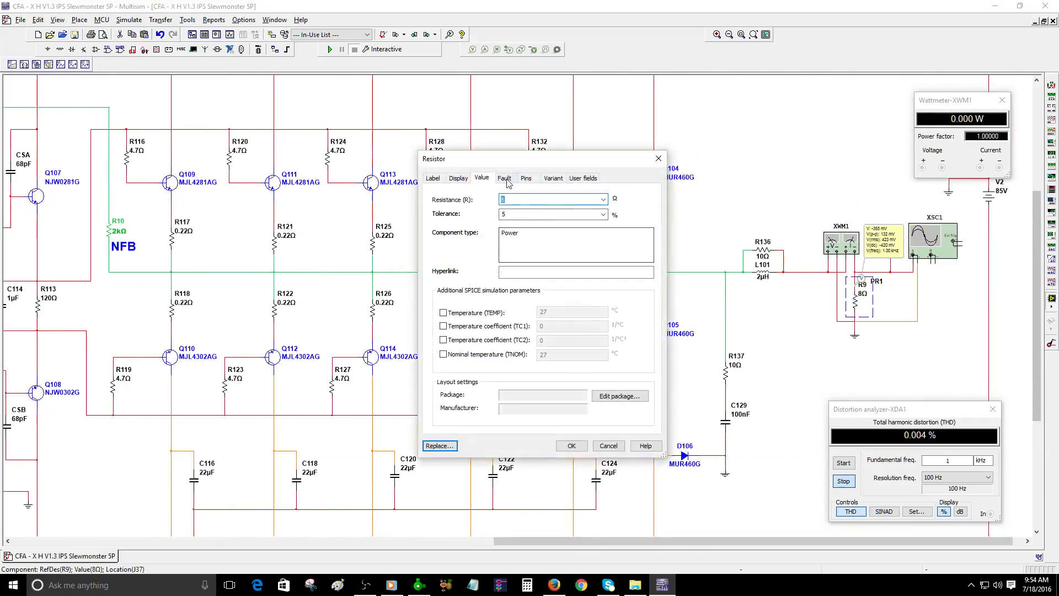
{"action": "left_click", "coordinate": [503, 178]}
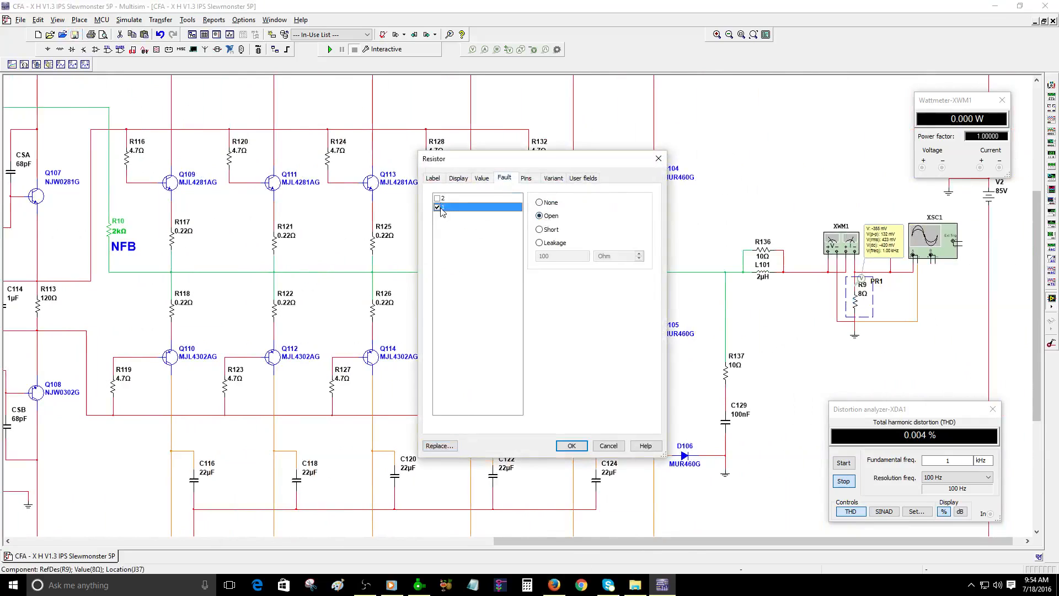
{"action": "left_click", "coordinate": [571, 445]}
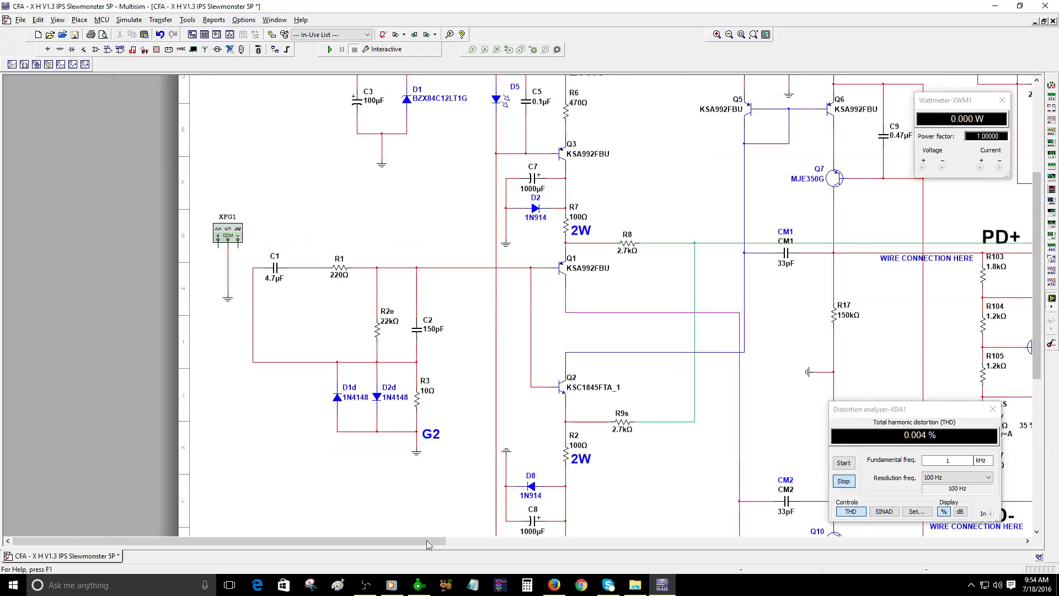
{"action": "mouse_move", "coordinate": [402, 497]}
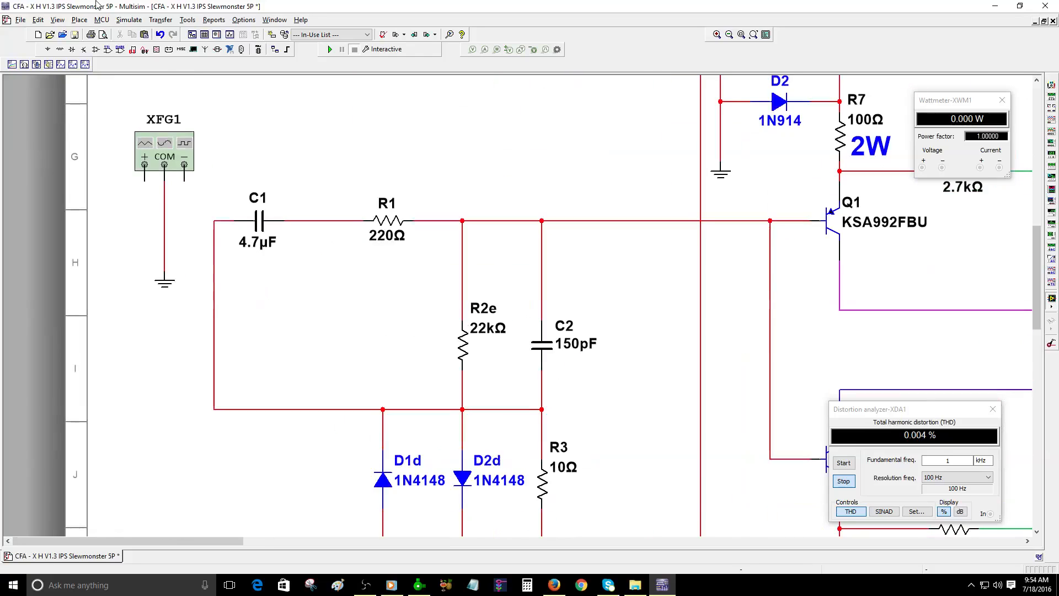
Step: Add an 'INPUT SINEWAVE' text label beside the input network and zoom to sheet
{"action": "left_click", "coordinate": [79, 19]}
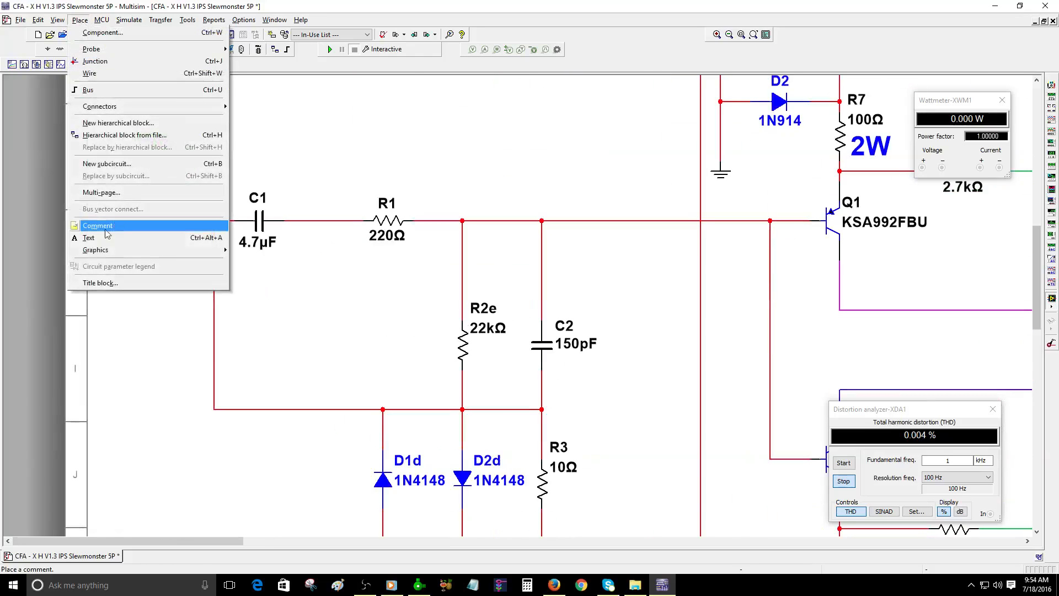
{"action": "left_click", "coordinate": [98, 225]}
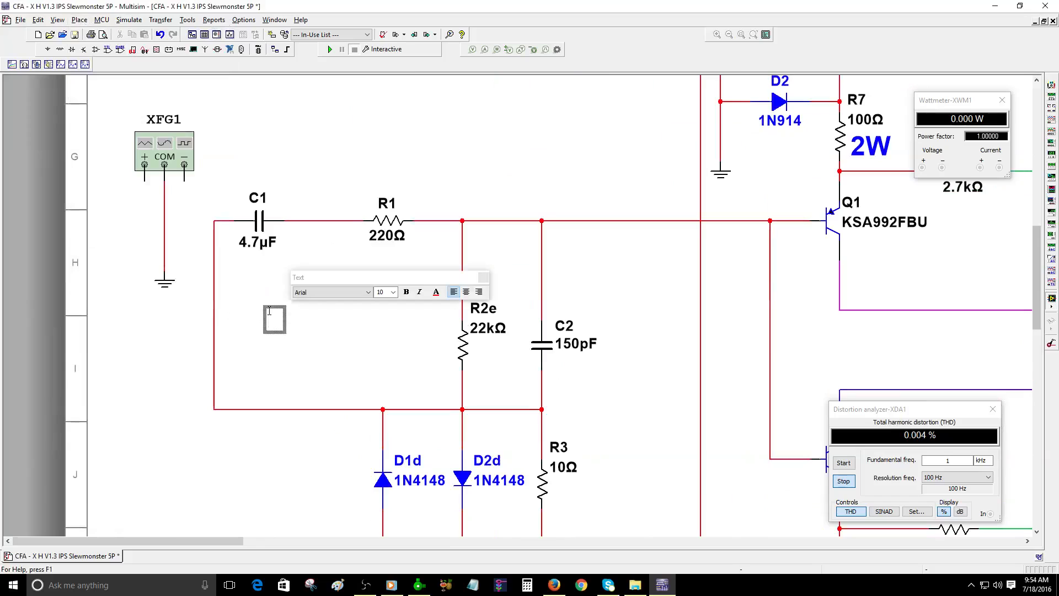
{"action": "type", "text": "INP"}
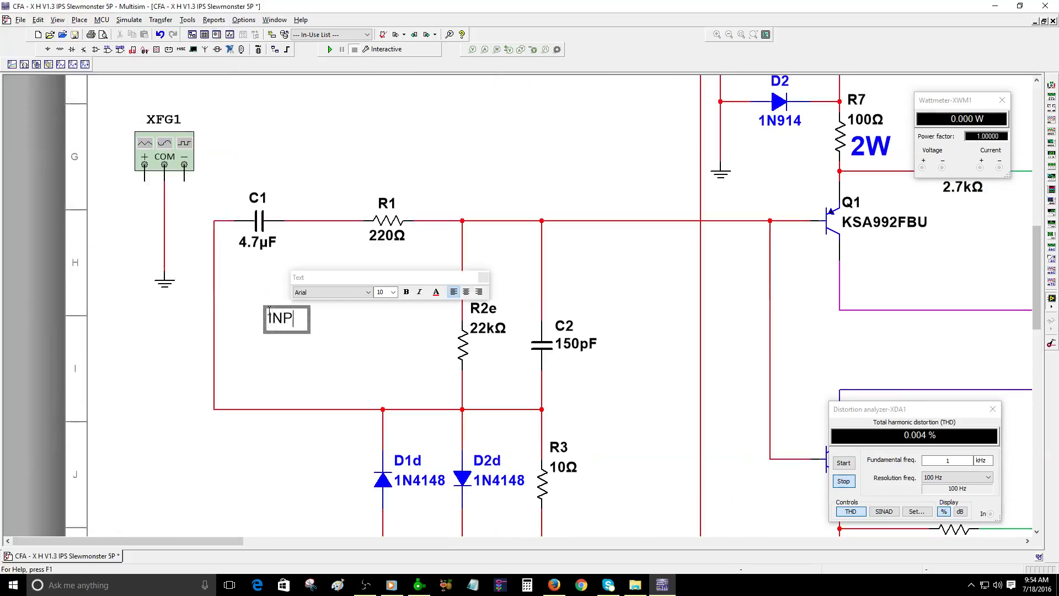
{"action": "type", "text": "UT SI"}
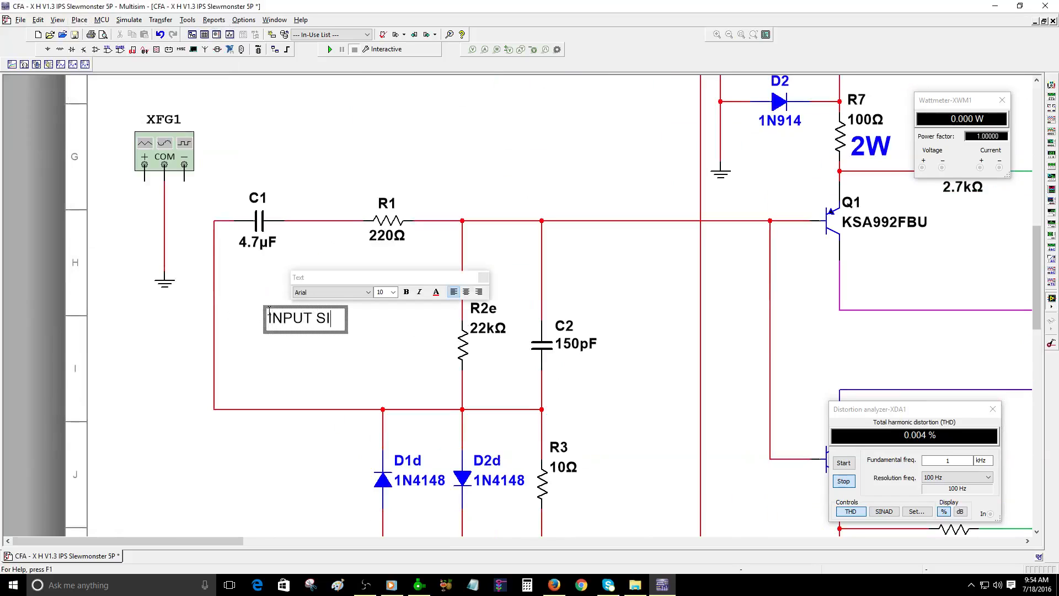
{"action": "type", "text": "NEWAVE"}
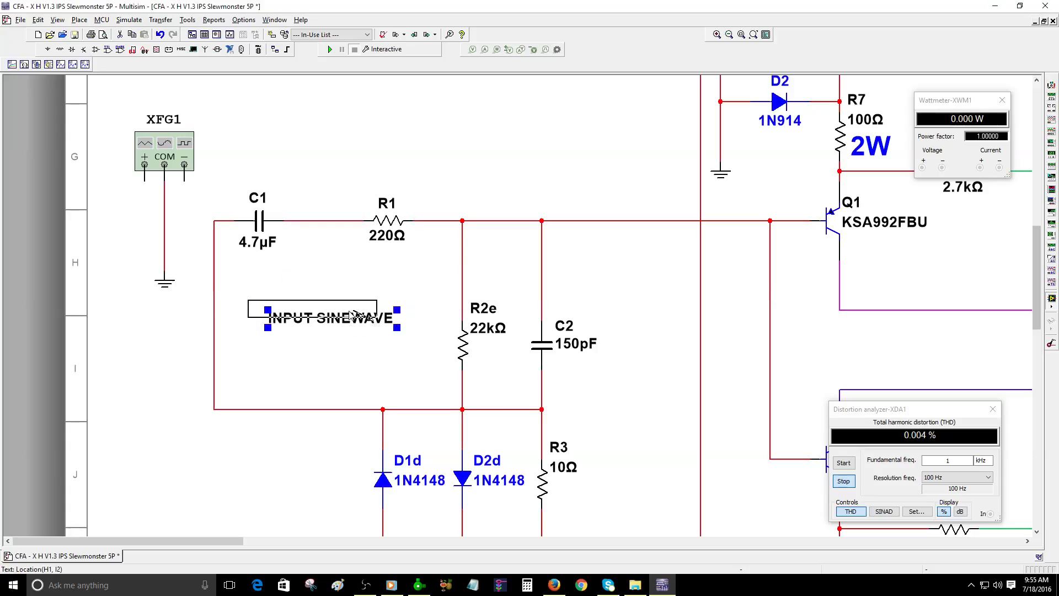
{"action": "left_click", "coordinate": [753, 34]}
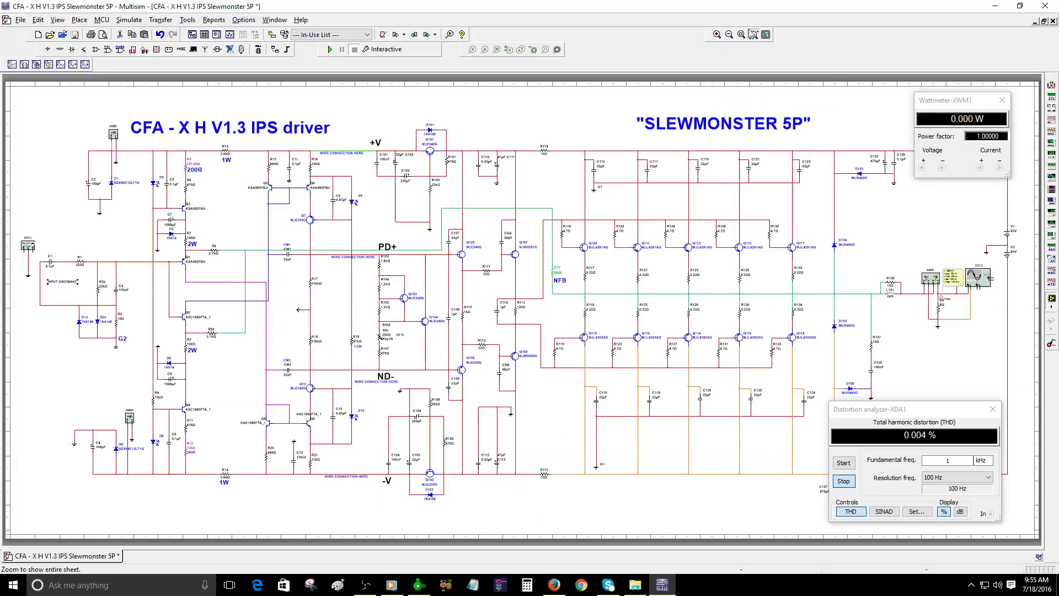
{"action": "mouse_move", "coordinate": [840, 223]}
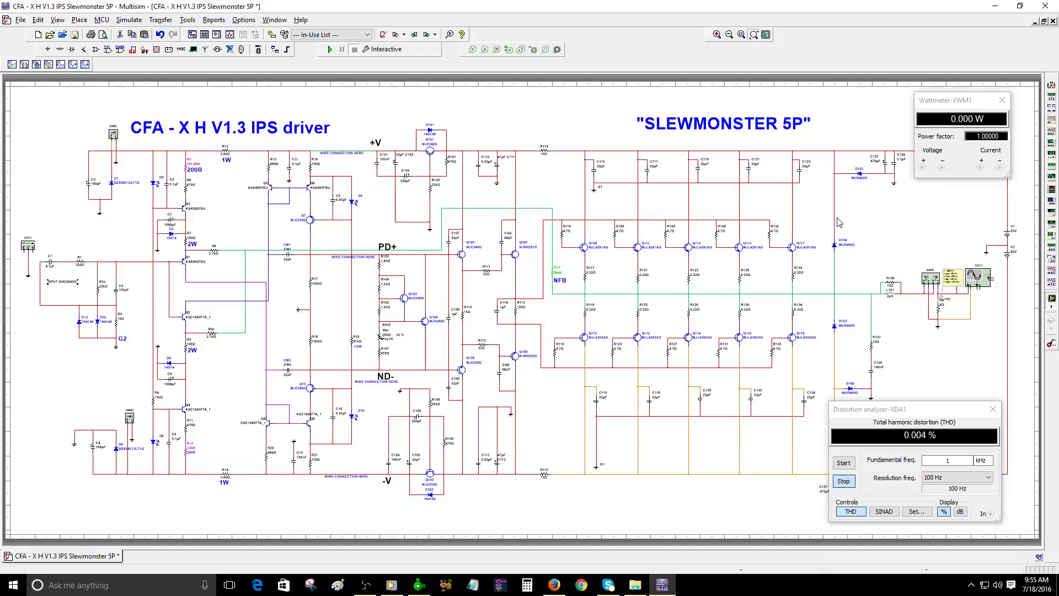
{"action": "mouse_move", "coordinate": [971, 245]}
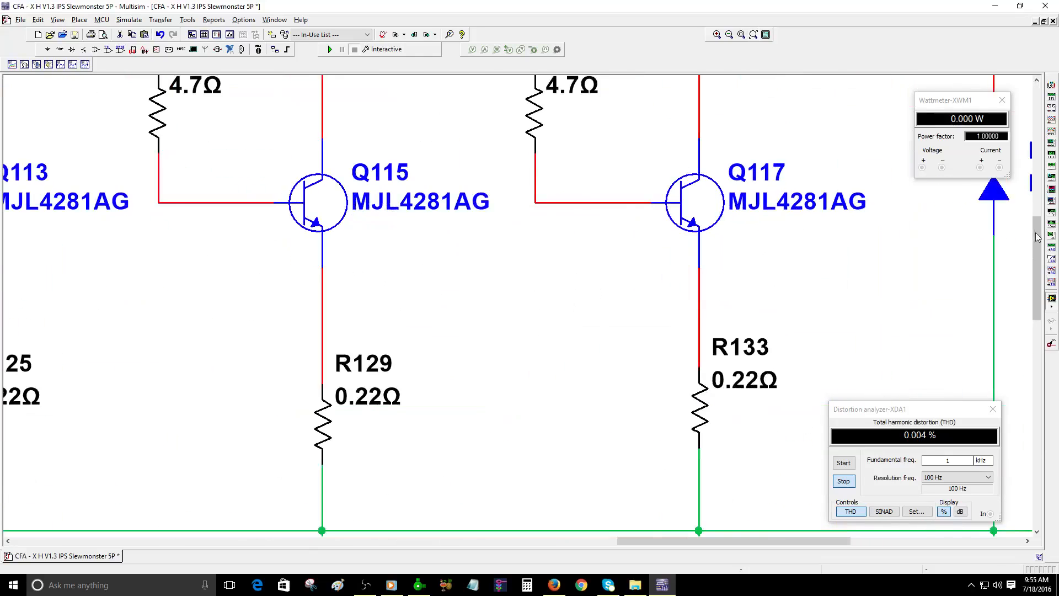
Step: Scroll to the MJL4281AG/MJL4302AG output transistor array Q111–Q118
{"action": "scroll", "scroll_direction": "down", "scroll_amount": 3}
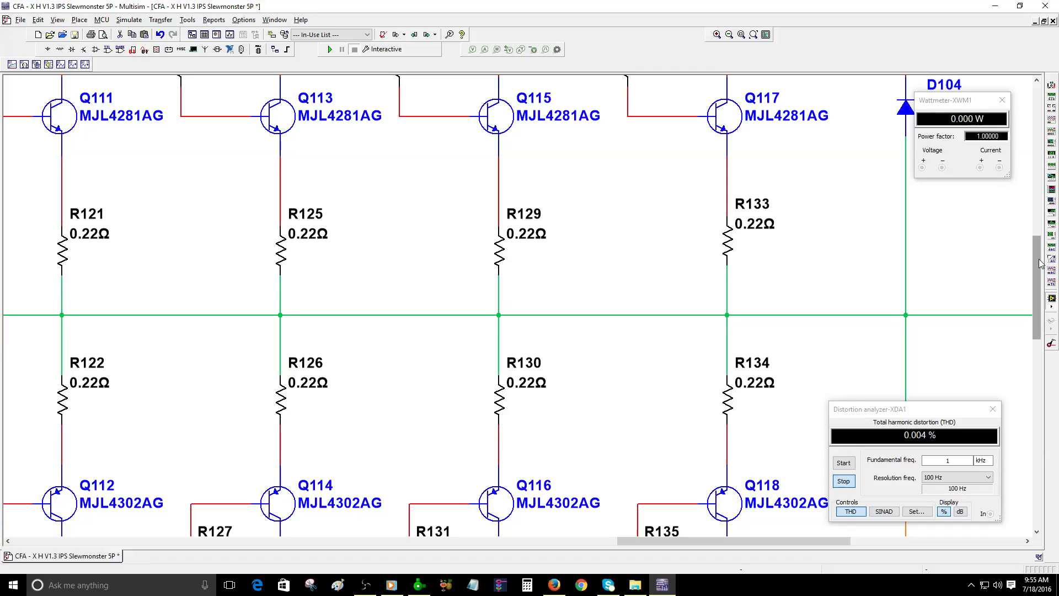
{"action": "mouse_move", "coordinate": [794, 320]}
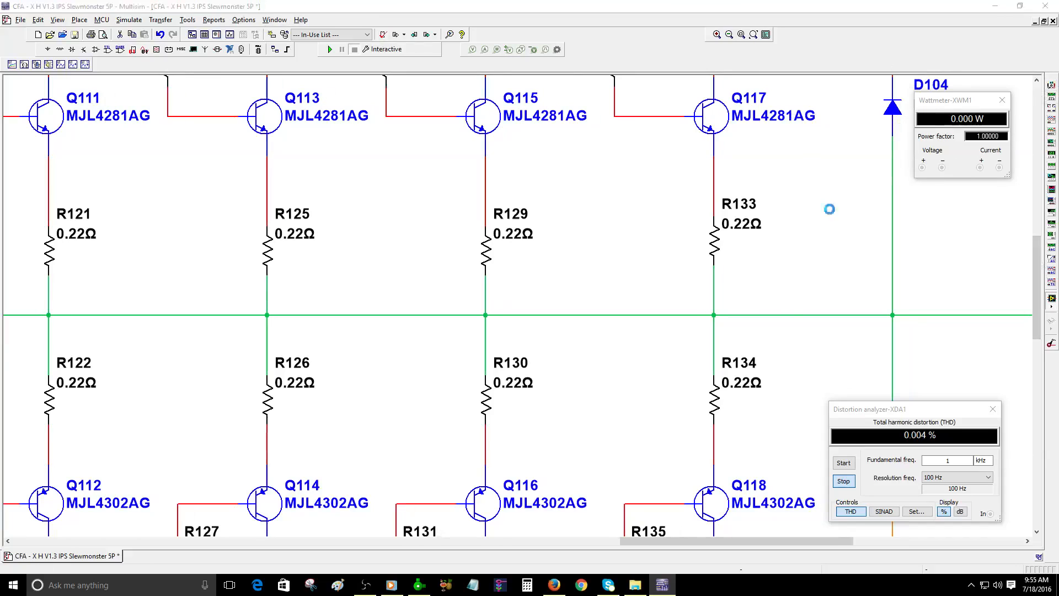
Step: Place multimeter XMM3 beside R133, open its readout panel and move it aside
{"action": "left_click", "coordinate": [828, 208]}
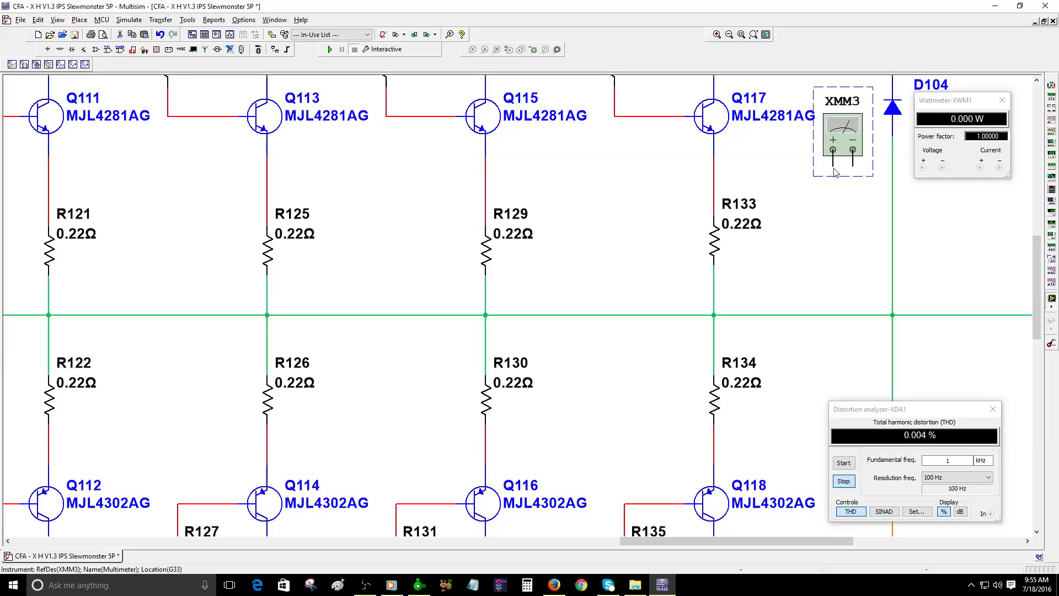
{"action": "left_click", "coordinate": [874, 171]}
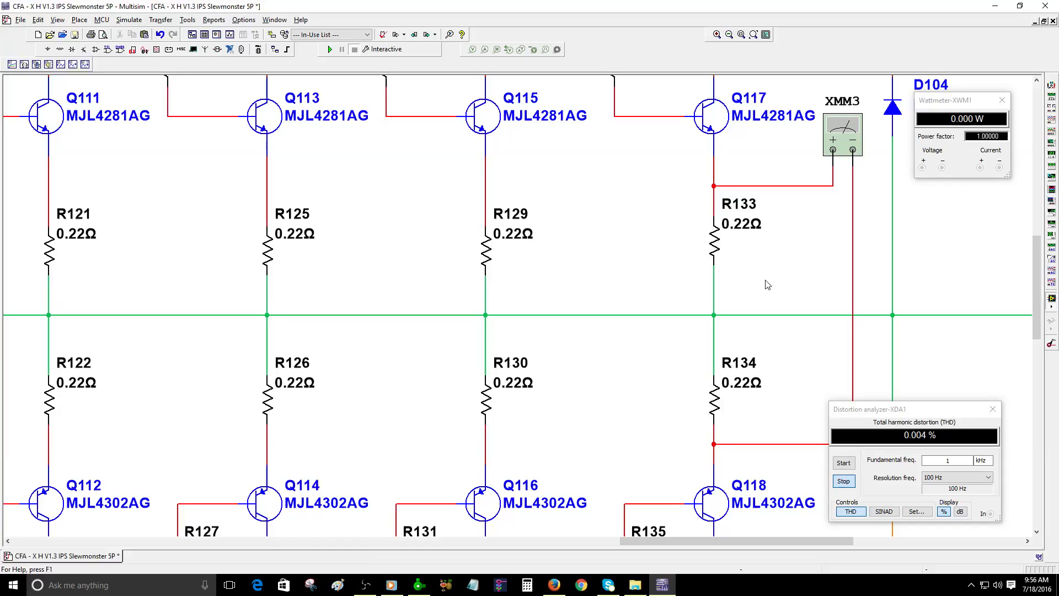
{"action": "left_click", "coordinate": [842, 135]}
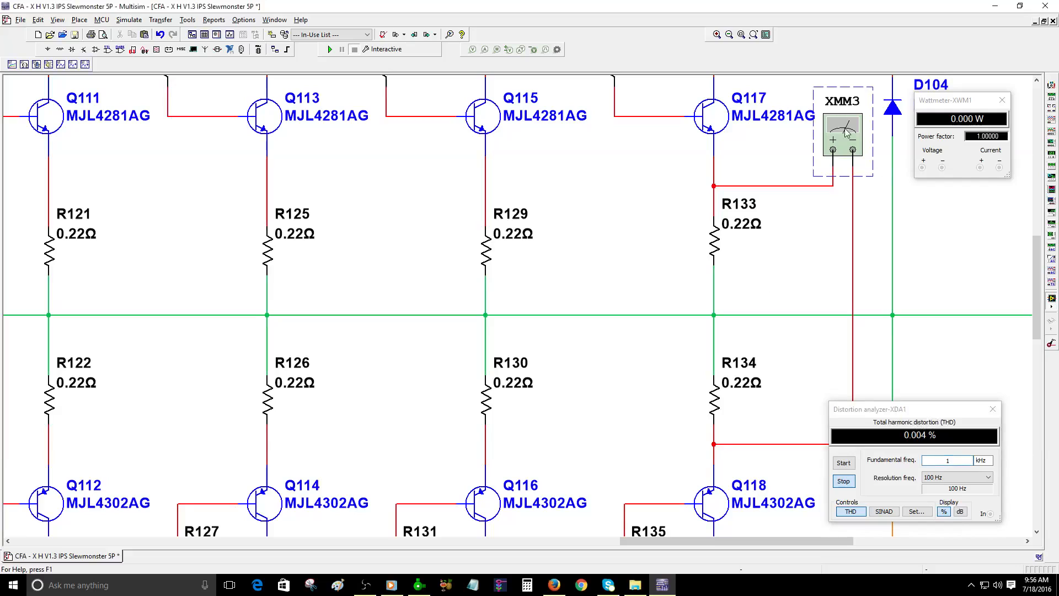
{"action": "double_click", "coordinate": [842, 135]}
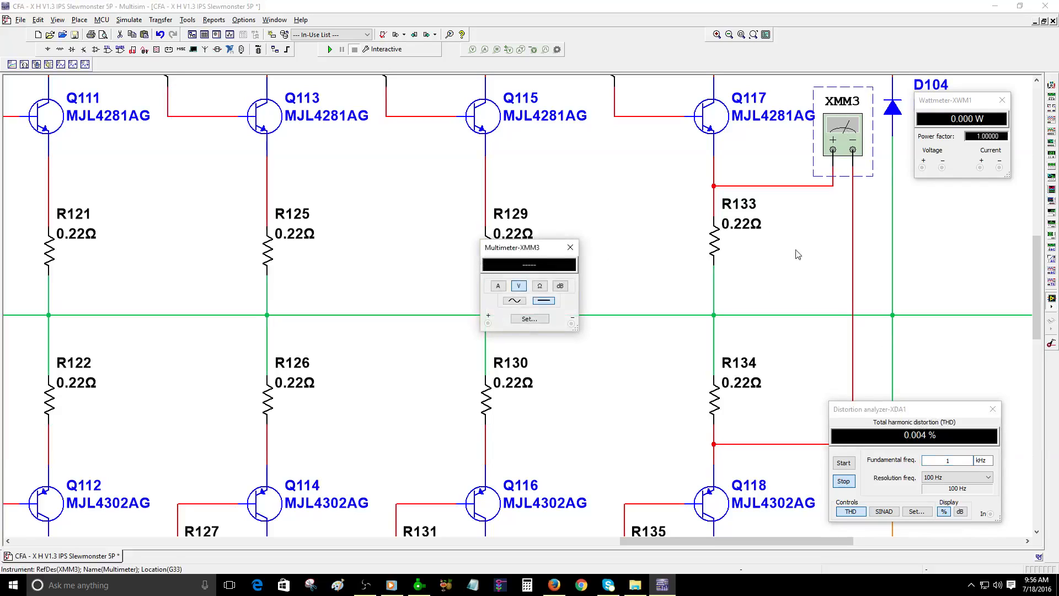
{"action": "left_click_drag", "start_coordinate": [527, 247], "coordinate": [839, 252]}
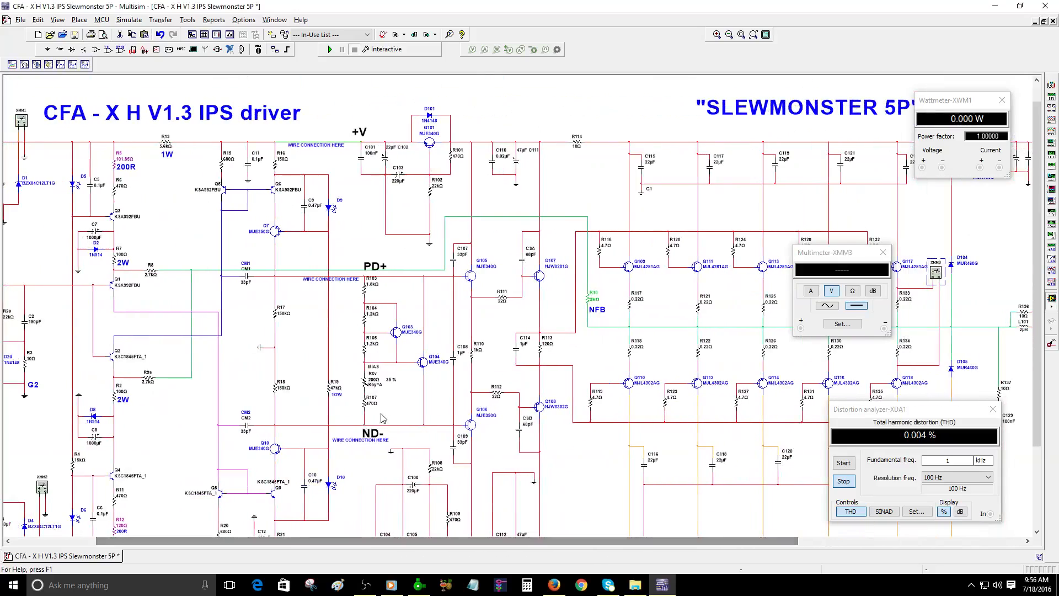
{"action": "scroll", "scroll_direction": "down", "scroll_amount": 3}
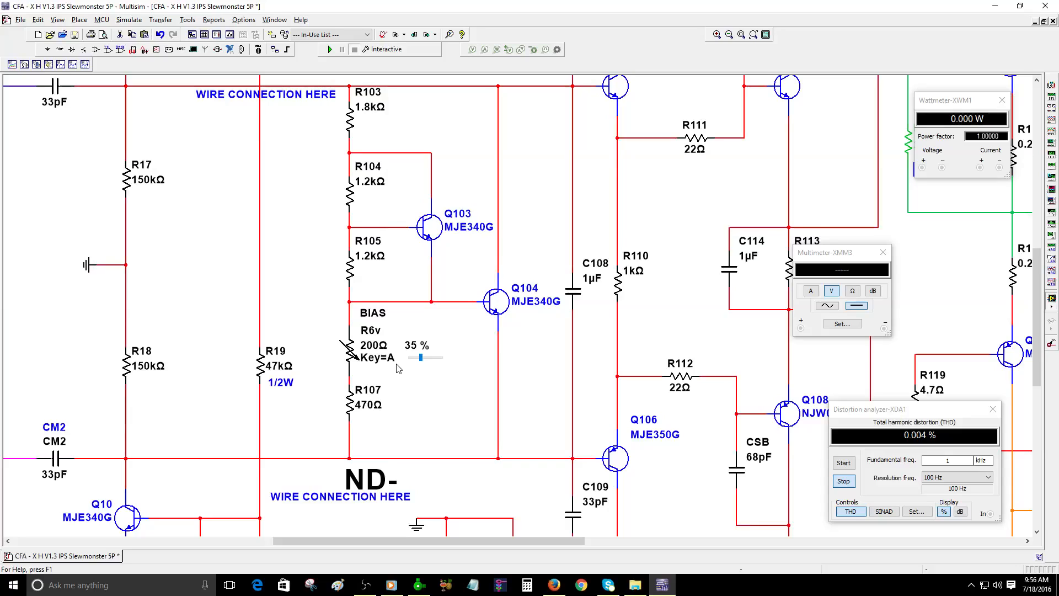
Step: Change trimmer R6v from 200Ω to 1kΩ, then set its increment to 0.05%
{"action": "double_click", "coordinate": [370, 348]}
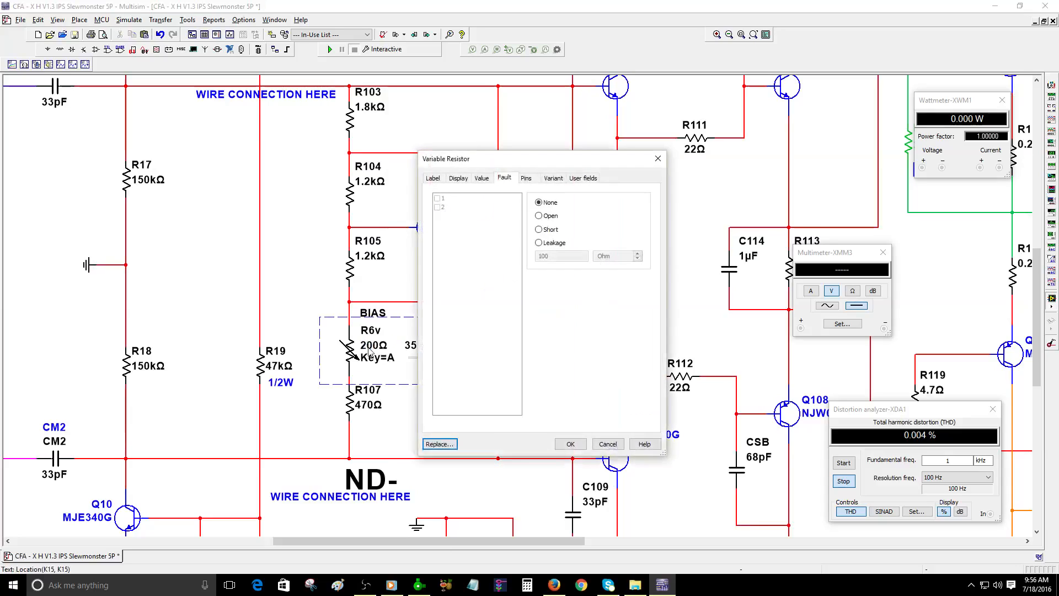
{"action": "left_click", "coordinate": [481, 178]}
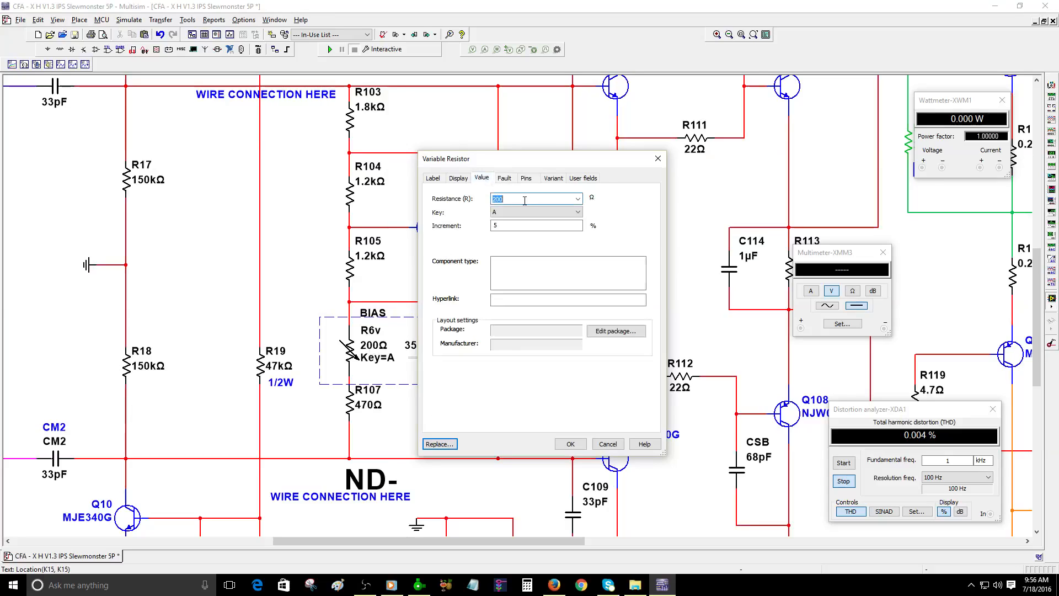
{"action": "type", "text": "1k"}
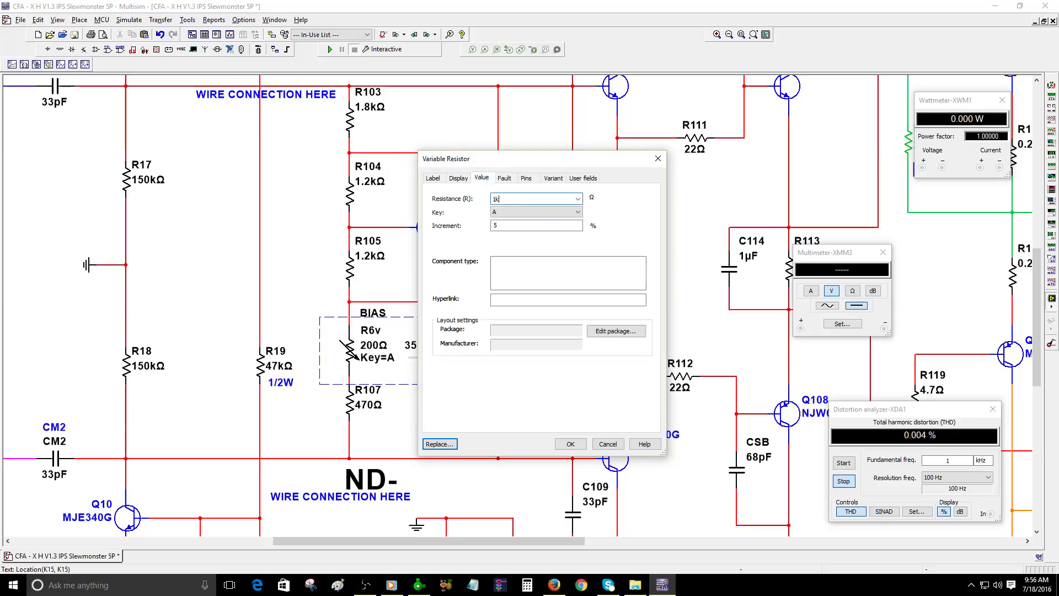
{"action": "left_click", "coordinate": [569, 444]}
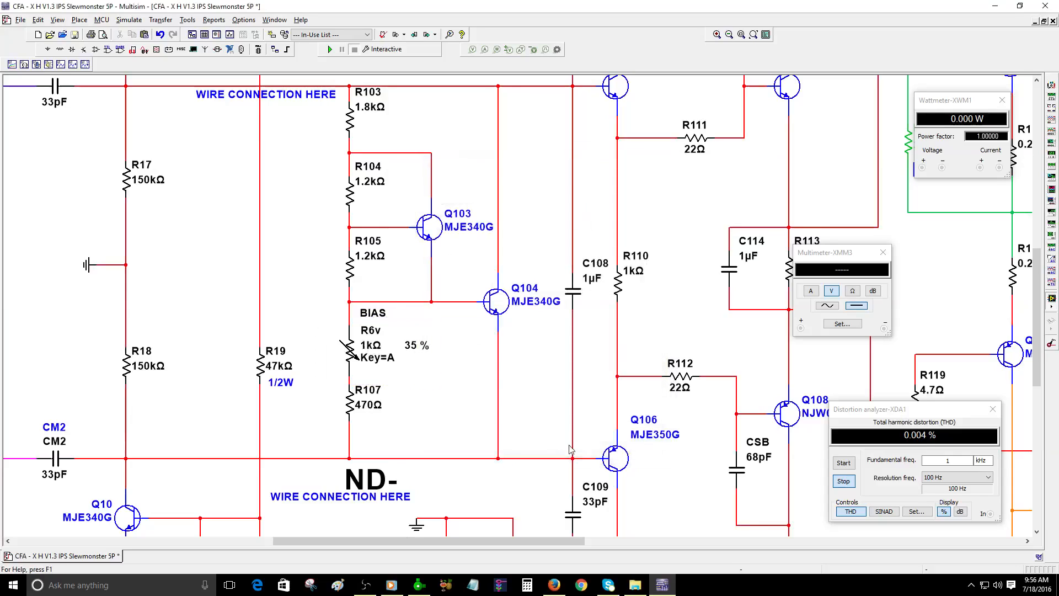
{"action": "left_click", "coordinate": [370, 344]}
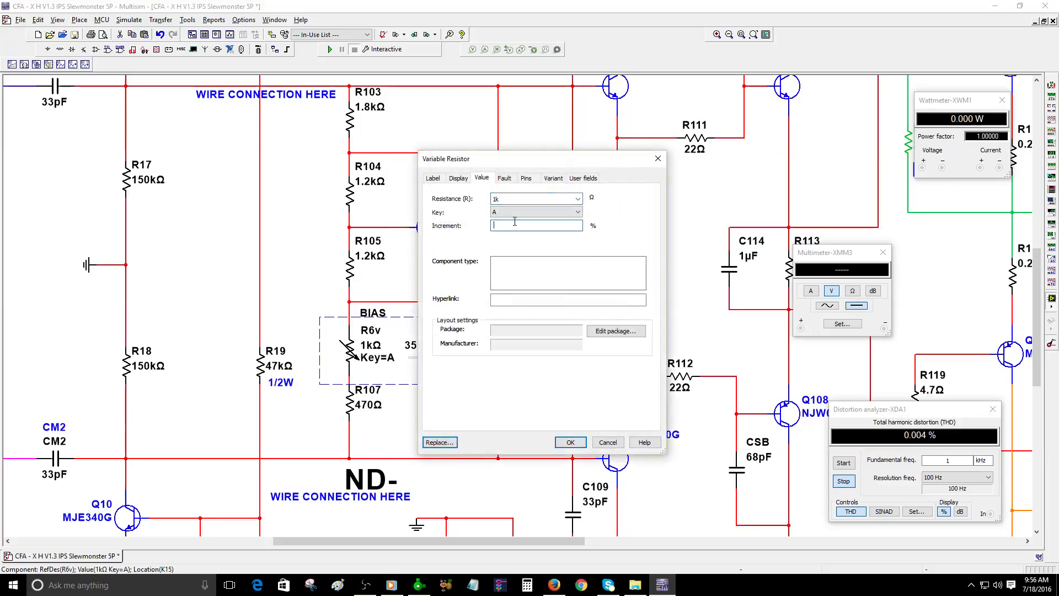
{"action": "type", "text": "0.05"}
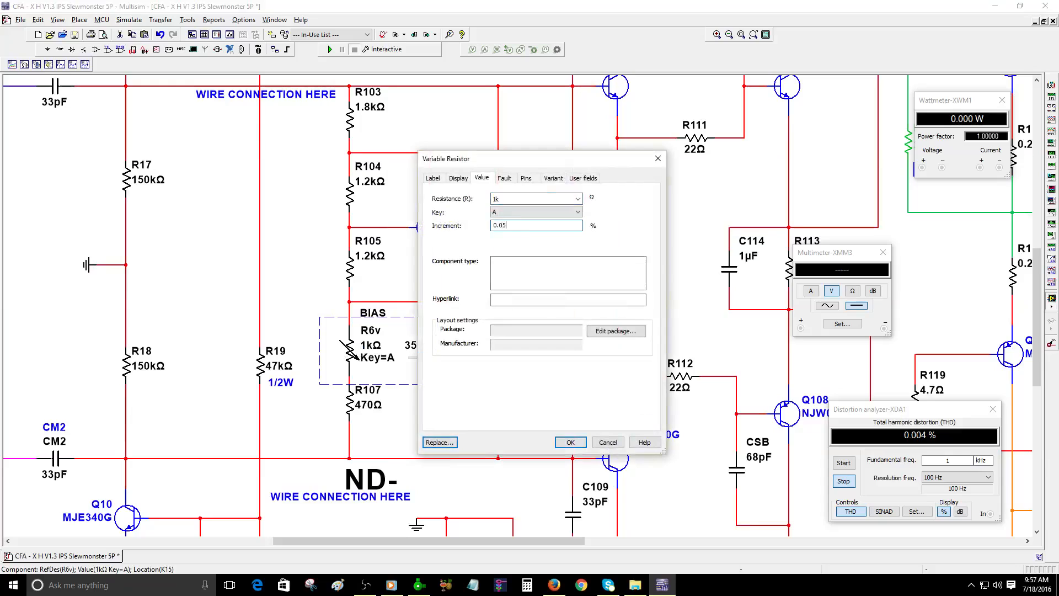
{"action": "left_click", "coordinate": [569, 442]}
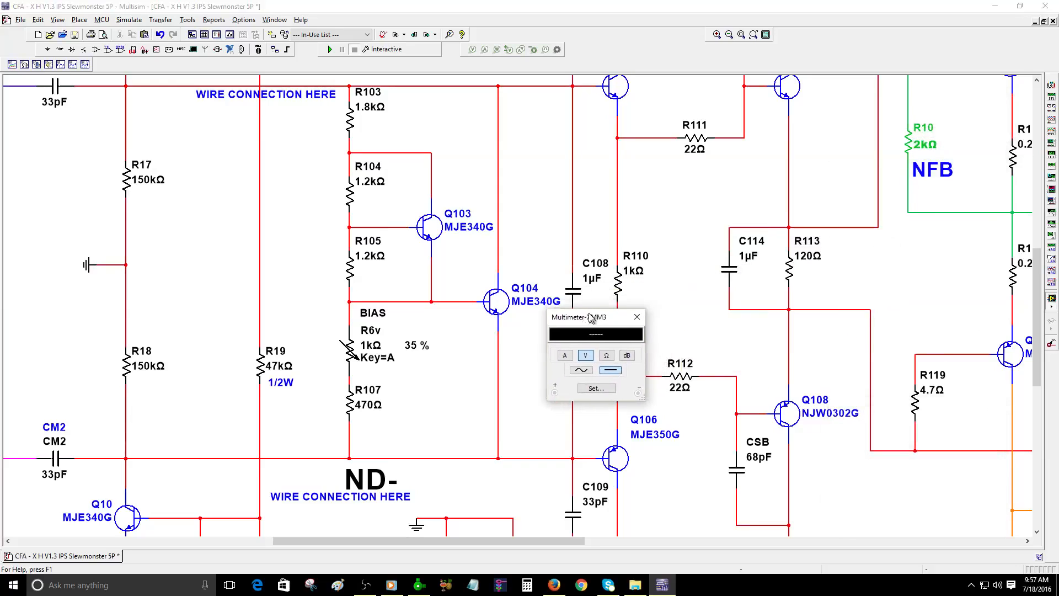
Step: Move the multimeter panel off the bias circuit and start the simulation
{"action": "left_click_drag", "start_coordinate": [574, 316], "coordinate": [554, 156]}
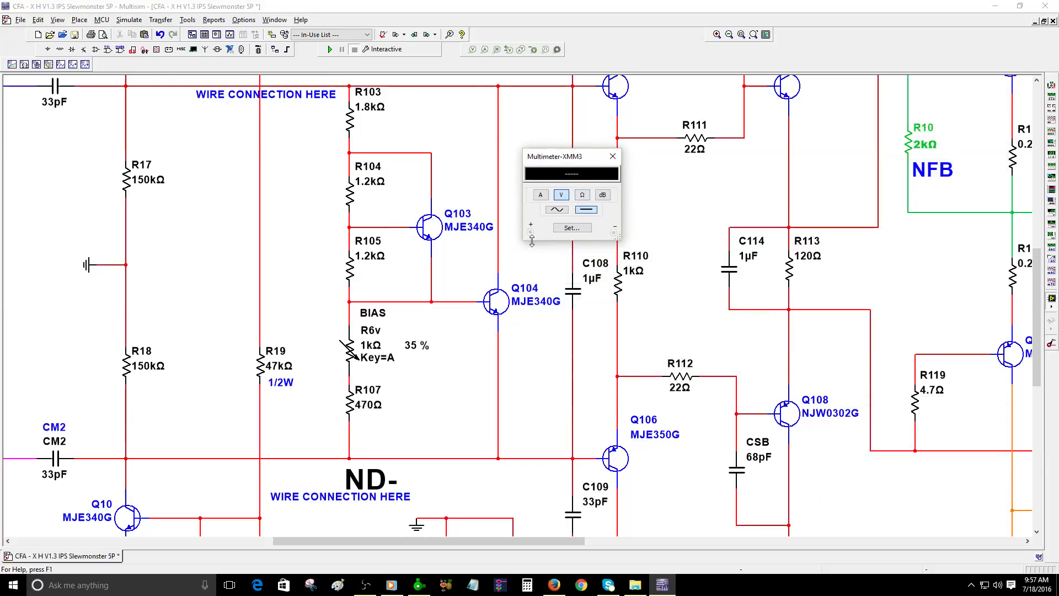
{"action": "mouse_move", "coordinate": [421, 101]}
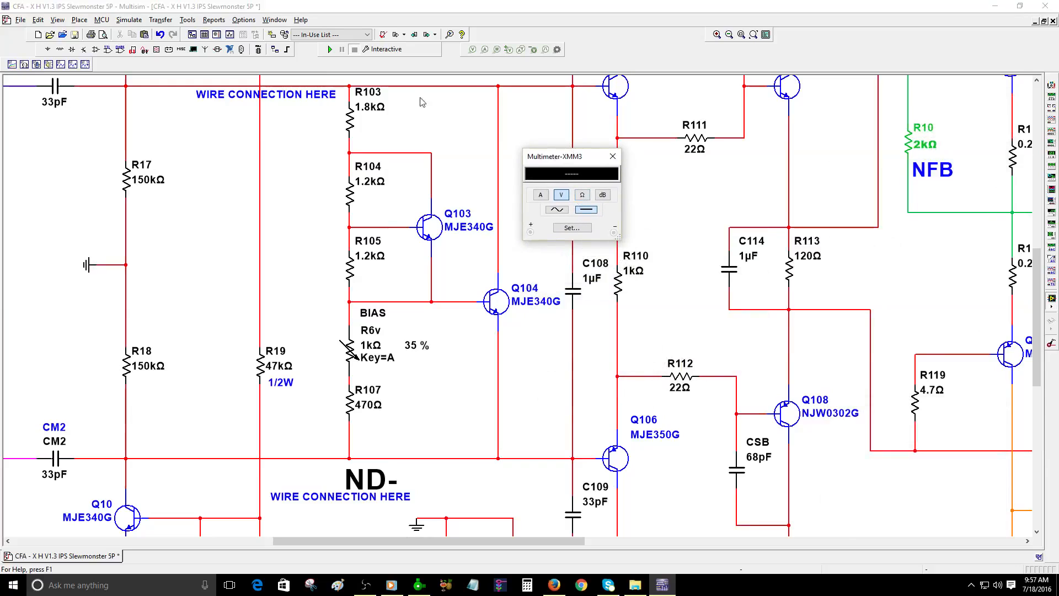
{"action": "left_click", "coordinate": [330, 49]}
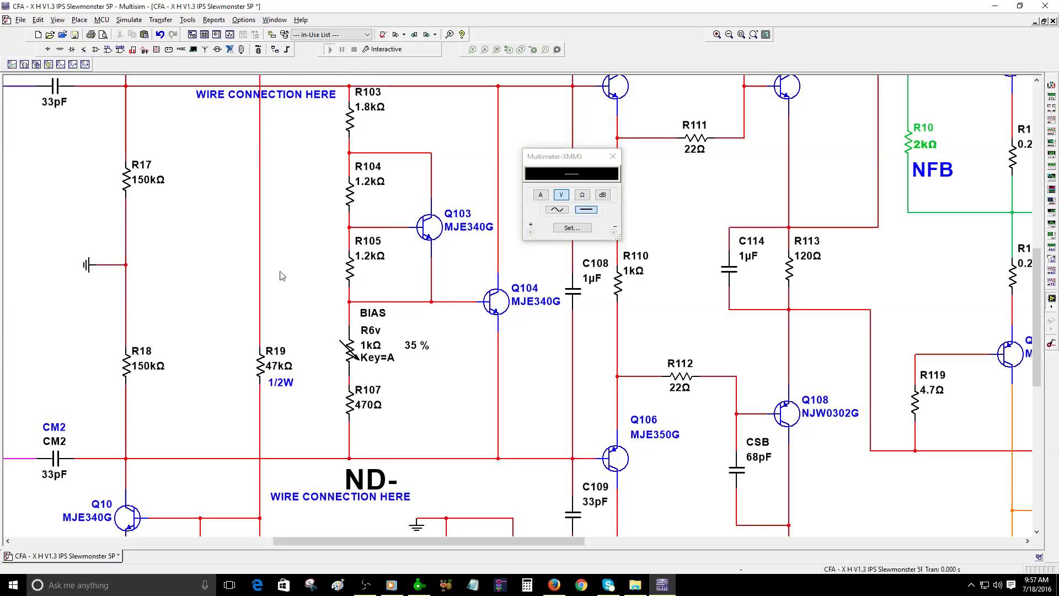
{"action": "left_click", "coordinate": [330, 49]}
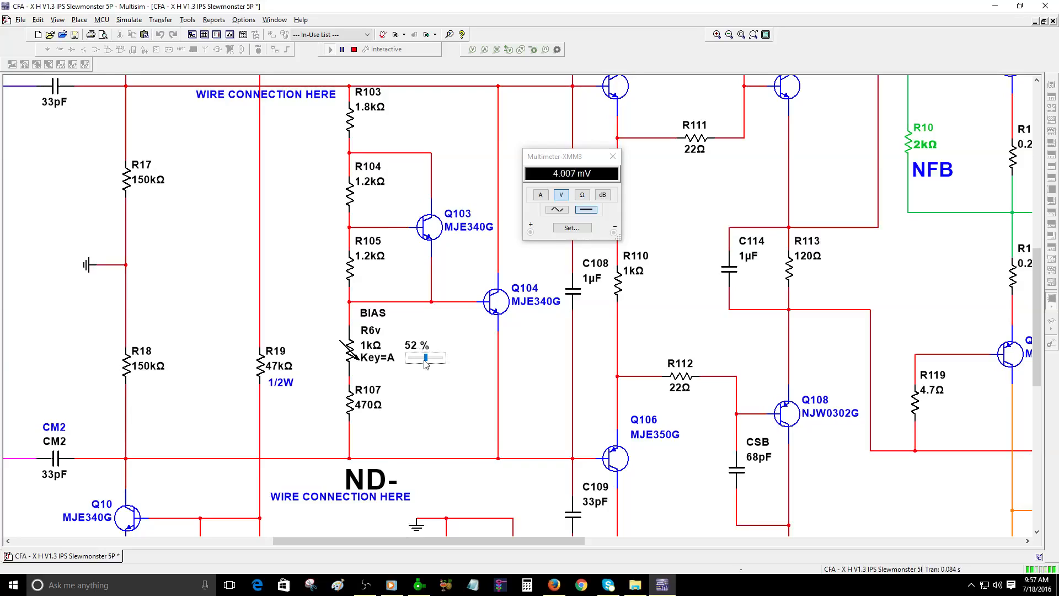
Step: Fine-tune R6v to 37.15% so the emitter-resistor multimeter reads 46.592 mV
{"action": "left_click_drag", "start_coordinate": [426, 358], "coordinate": [417, 358]}
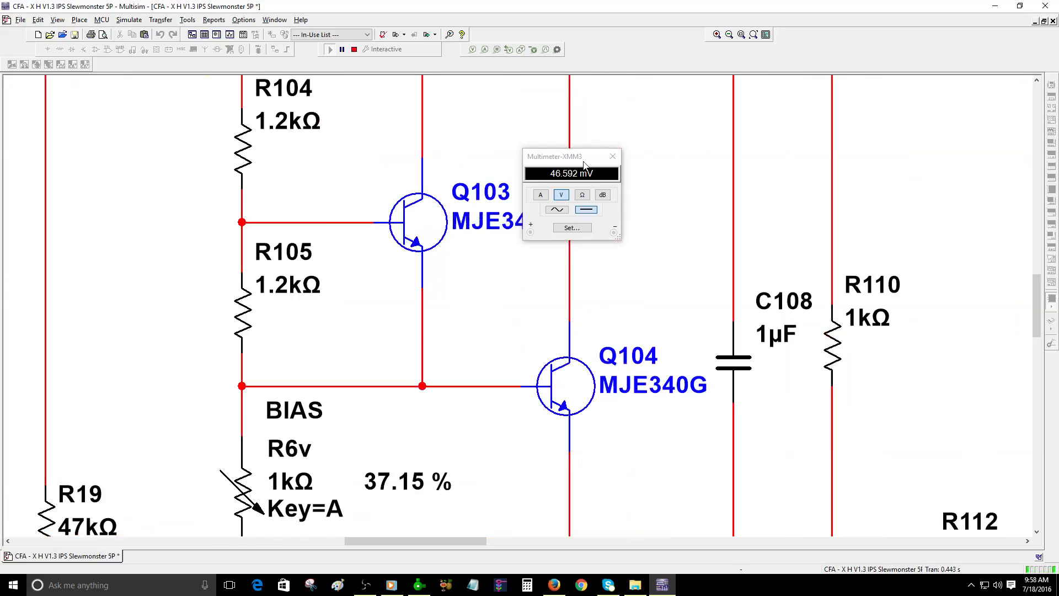
{"action": "left_click_drag", "start_coordinate": [554, 156], "coordinate": [692, 151]}
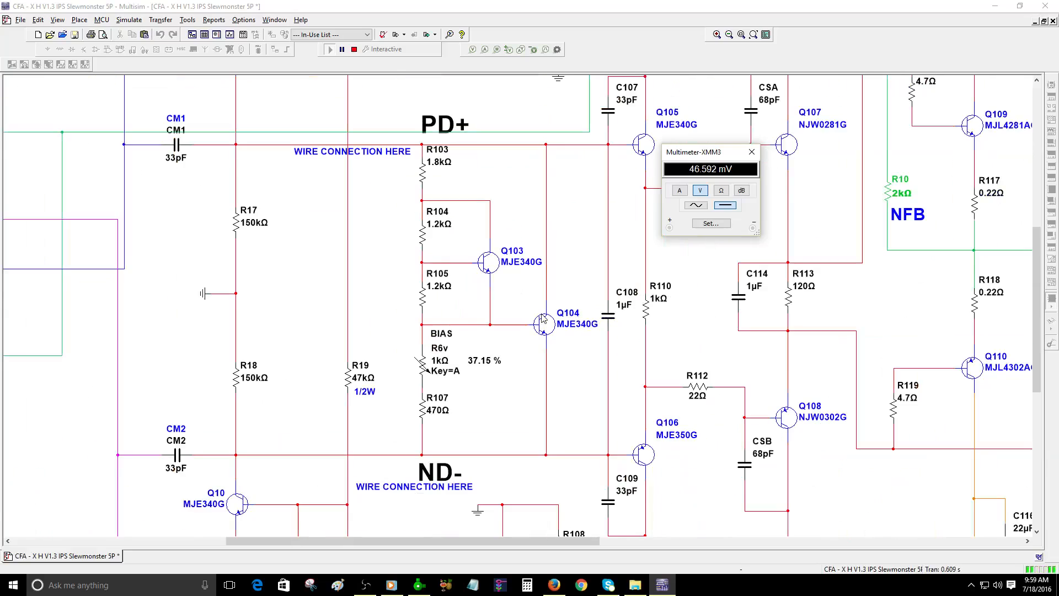
{"action": "left_click", "coordinate": [753, 151]}
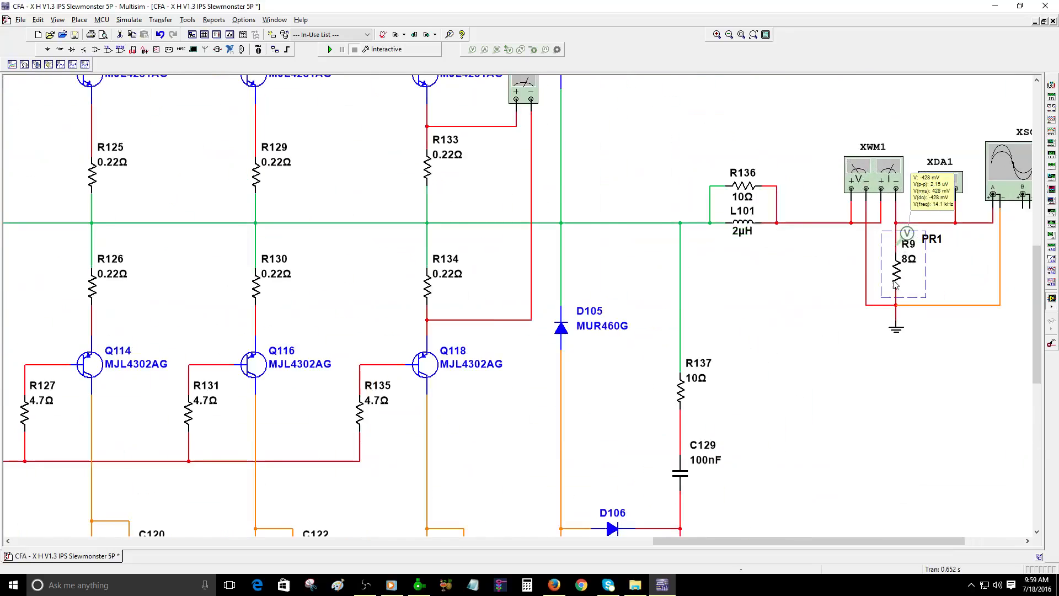
Step: Open load resistor R9's properties and set its fault option to open
{"action": "double_click", "coordinate": [907, 260]}
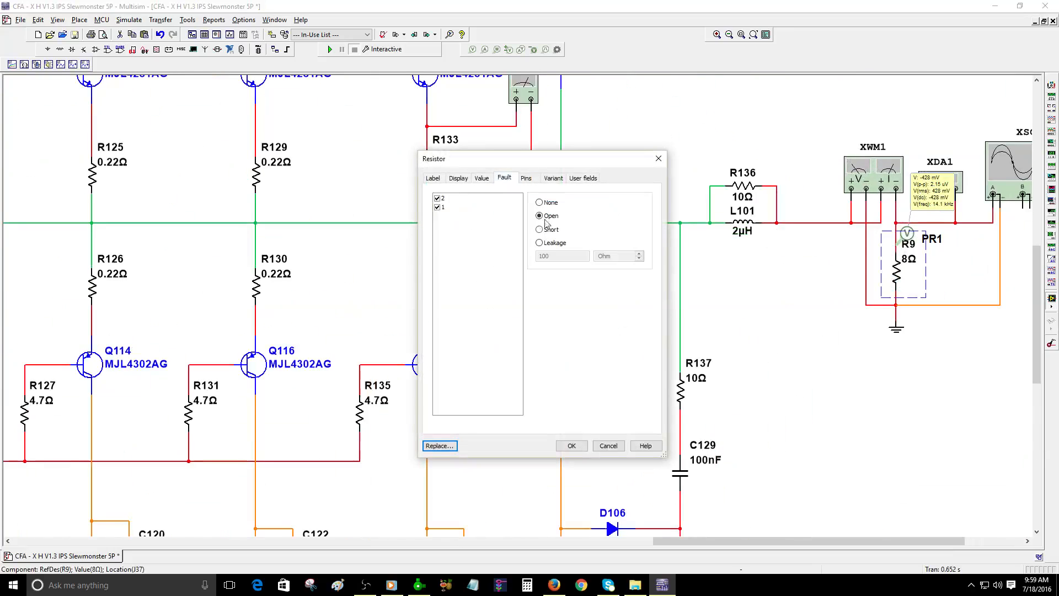
{"action": "left_click", "coordinate": [571, 446]}
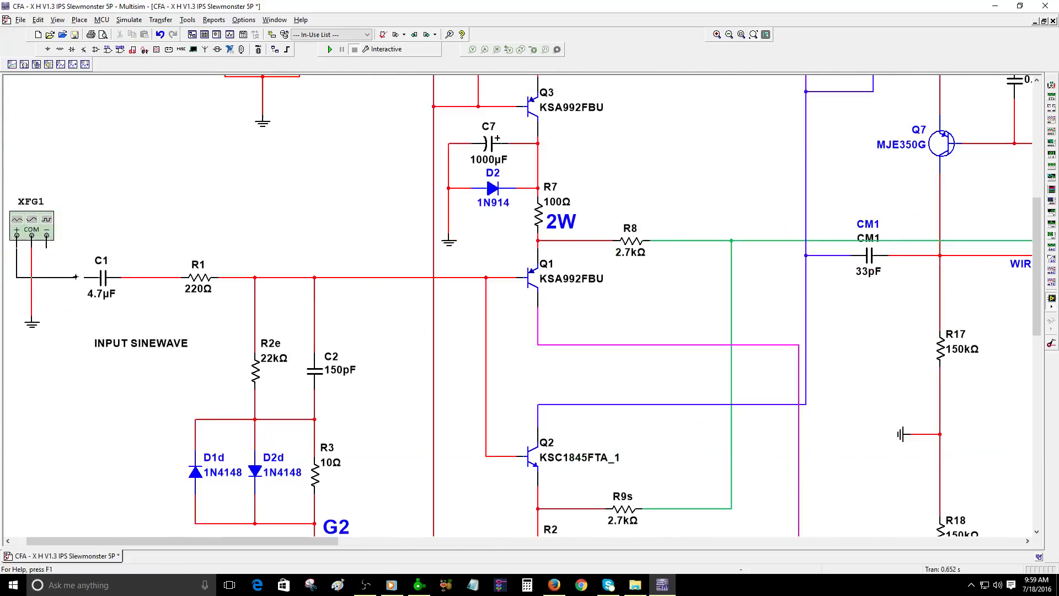
Step: Set generator XFG1 to output a 1 kHz sine at 900 mVp
{"action": "left_click", "coordinate": [30, 226]}
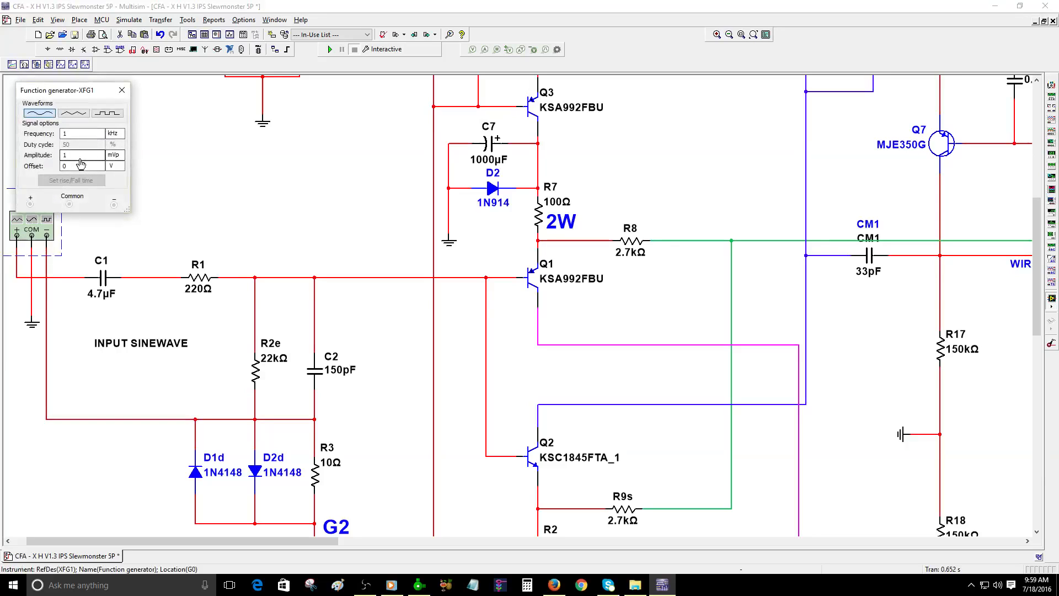
{"action": "left_click", "coordinate": [120, 154]}
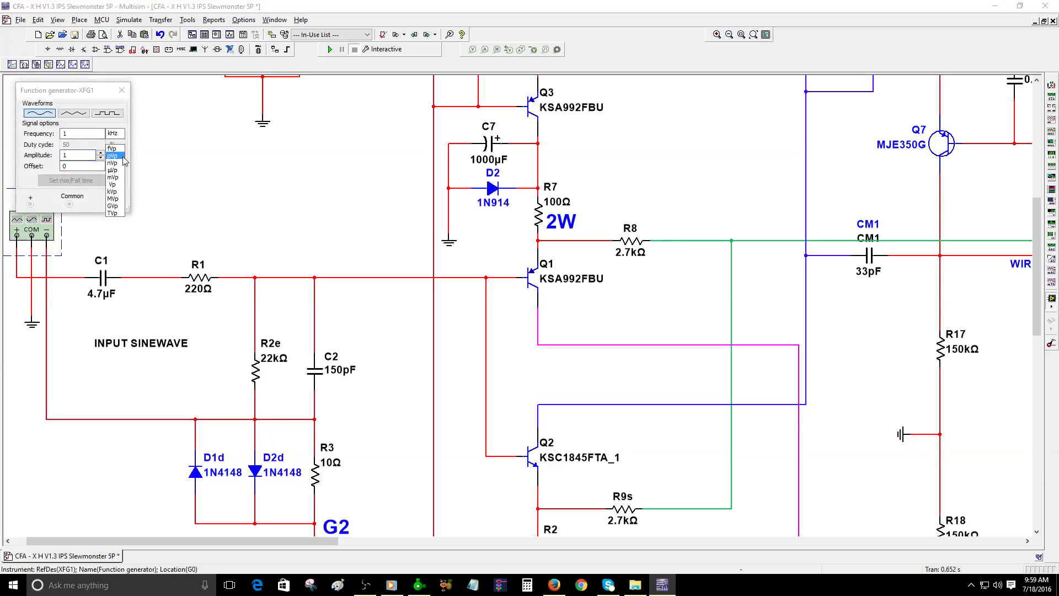
{"action": "left_click", "coordinate": [112, 154]}
{"action": "type", "text": "900"}
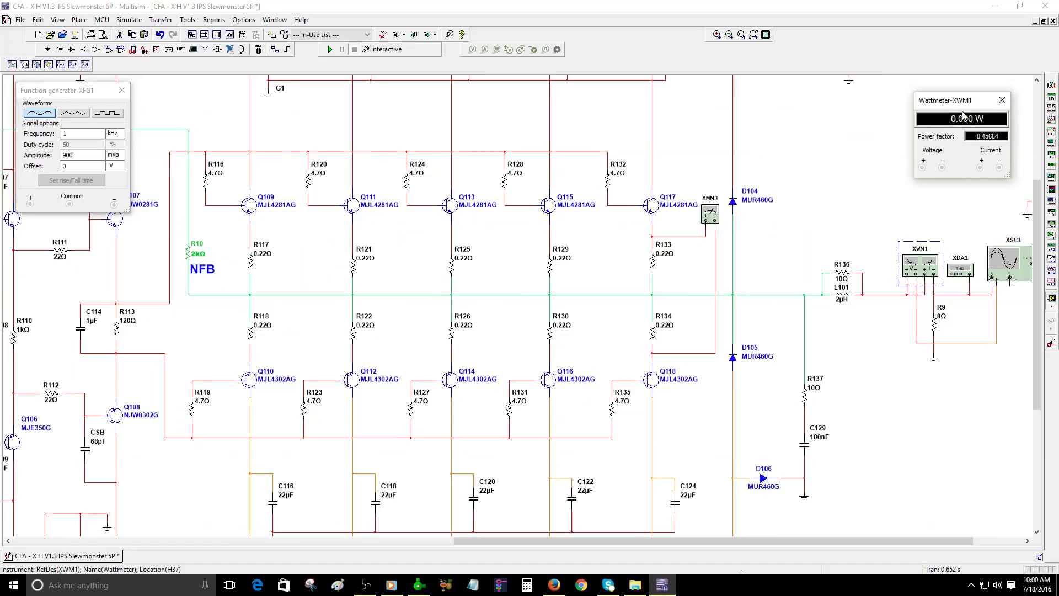
Step: Move the wattmeter readout and set oscilloscope XSC1 channel A to 50 V/Div
{"action": "left_click_drag", "start_coordinate": [953, 99], "coordinate": [804, 109]}
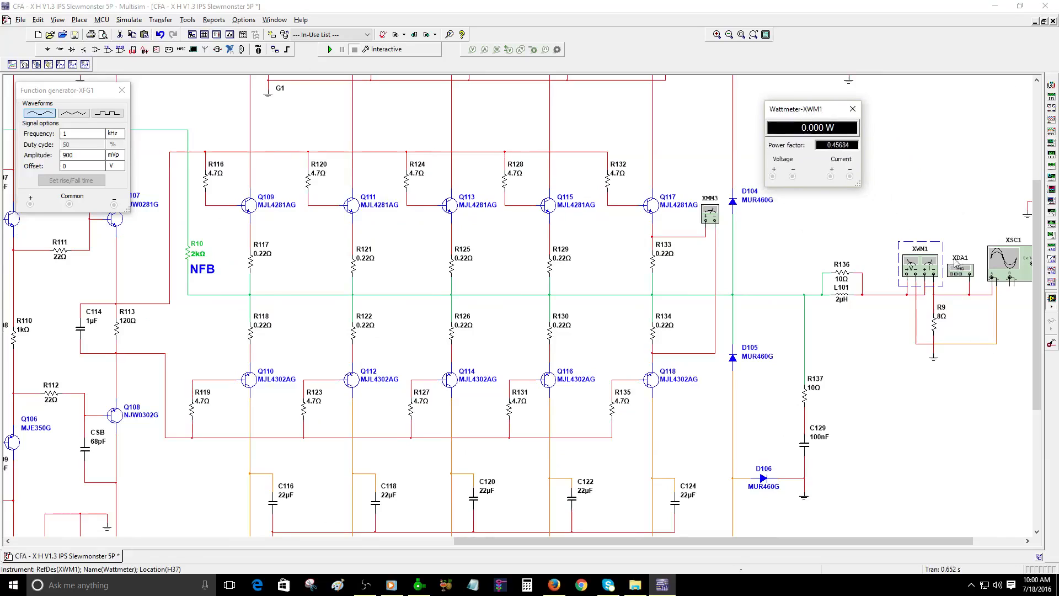
{"action": "double_click", "coordinate": [959, 268]}
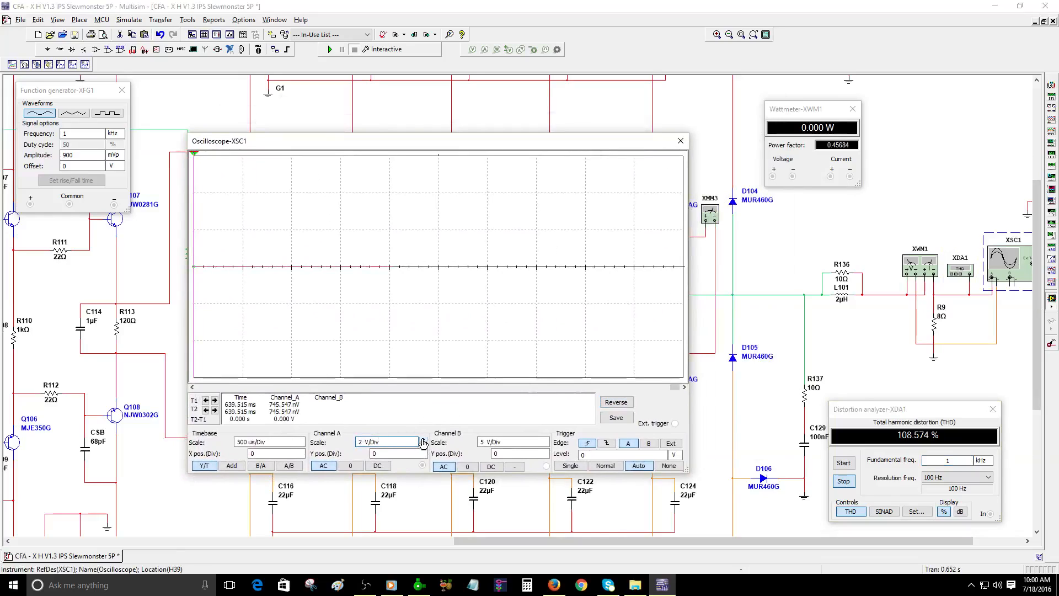
{"action": "left_click", "coordinate": [386, 442]}
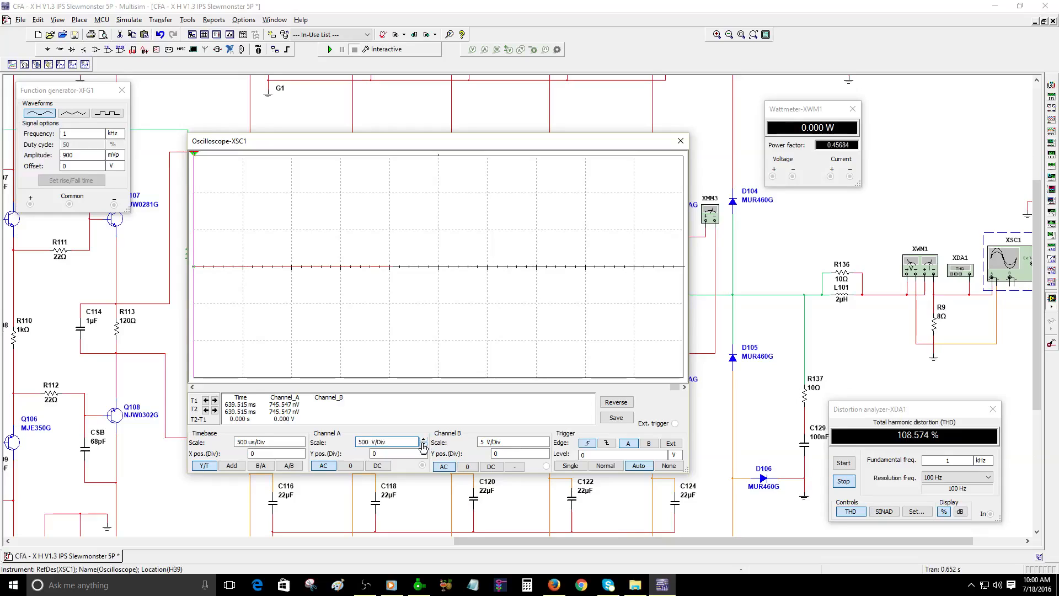
{"action": "left_click", "coordinate": [422, 445]}
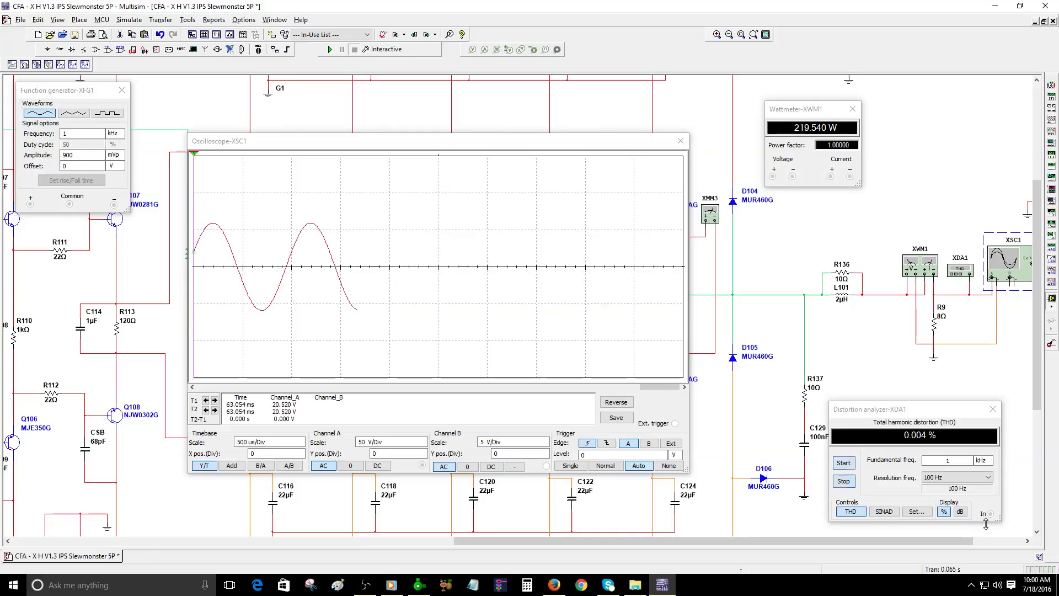
Step: Change load resistor R9's resistance to 4 Ω, giving 438.973 W output
{"action": "double_click", "coordinate": [938, 319]}
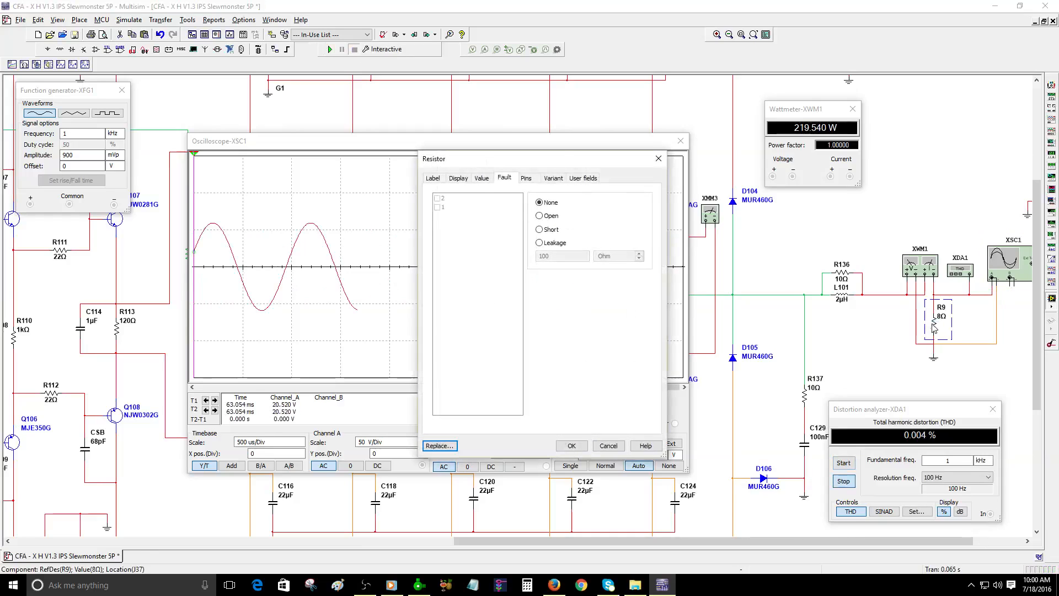
{"action": "left_click", "coordinate": [481, 178]}
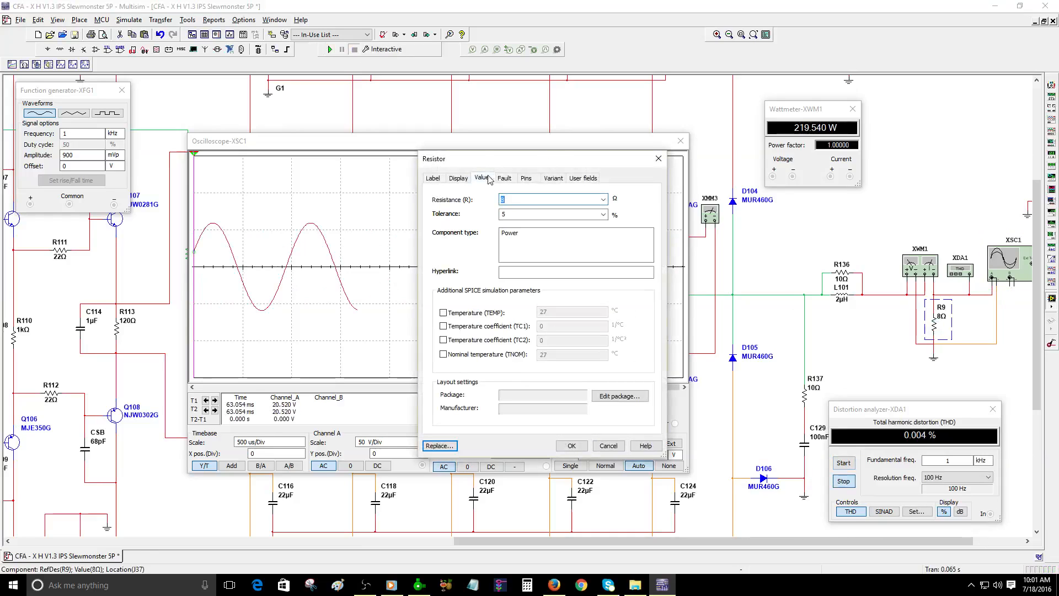
{"action": "left_click", "coordinate": [534, 198]}
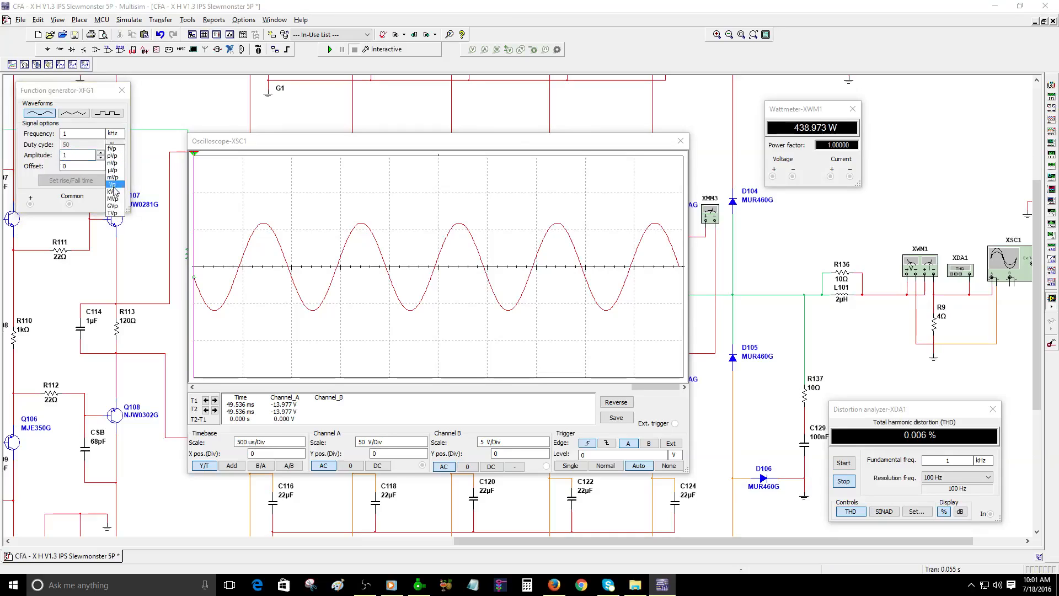
Step: Switch XFG1 amplitude to Vp, enlarge the oscilloscope, and raise amplitude to 1.1 Vp
{"action": "left_click", "coordinate": [112, 185]}
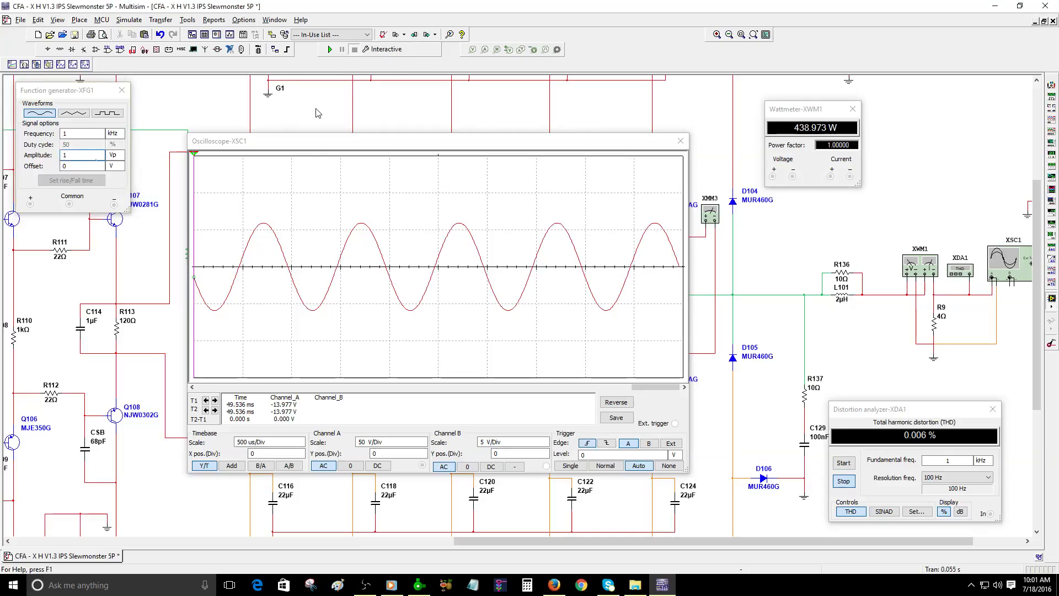
{"action": "left_click", "coordinate": [330, 48]}
{"action": "type", "text": ".1"}
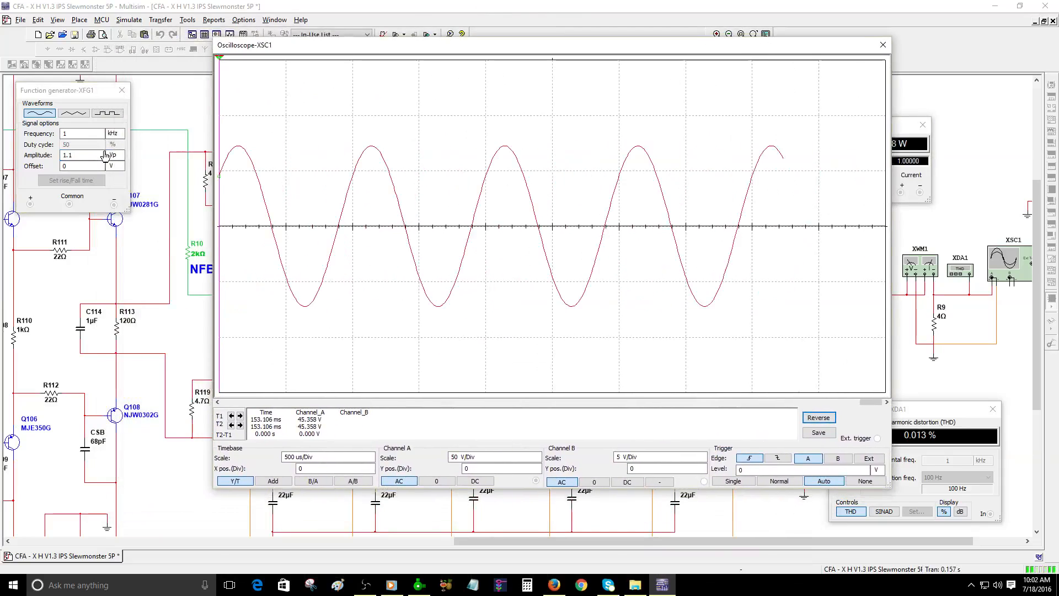
{"action": "left_click", "coordinate": [103, 153]}
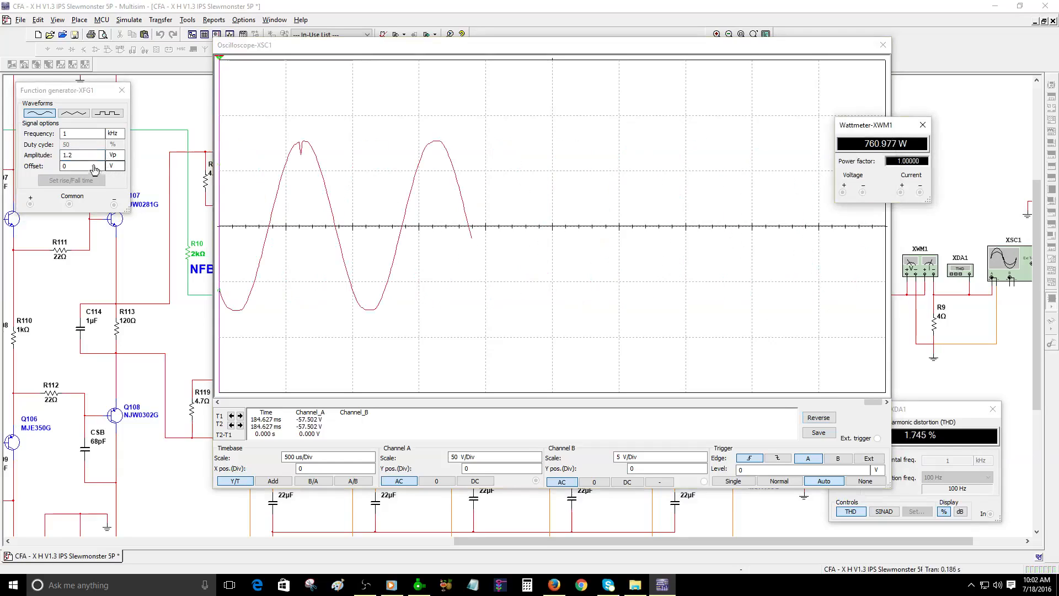
Step: Lower XFG1 amplitude back to 1.1 Vp after clipping at 1.2 Vp
{"action": "left_click", "coordinate": [100, 158]}
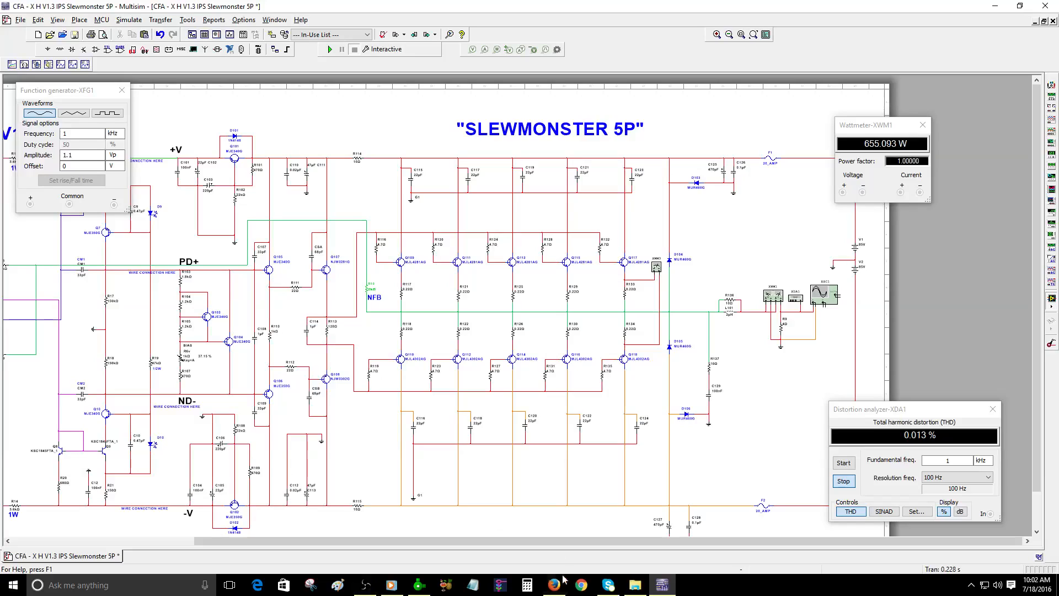
Step: Switch to Firefox and scroll through the YouTube channel's Discussion comments
{"action": "left_click", "coordinate": [580, 585]}
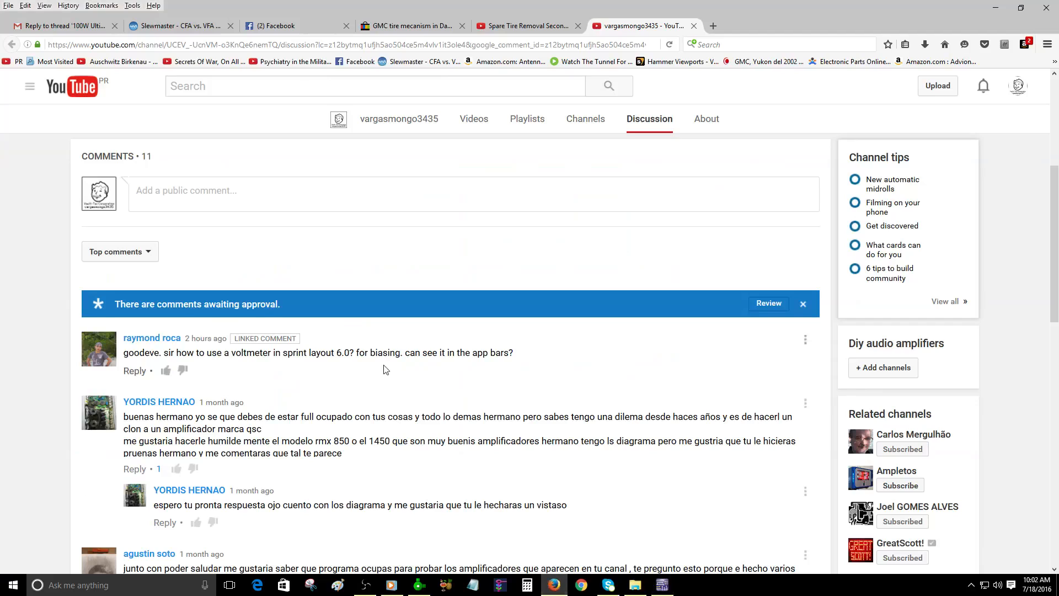
{"action": "scroll", "scroll_direction": "down", "scroll_amount": 3}
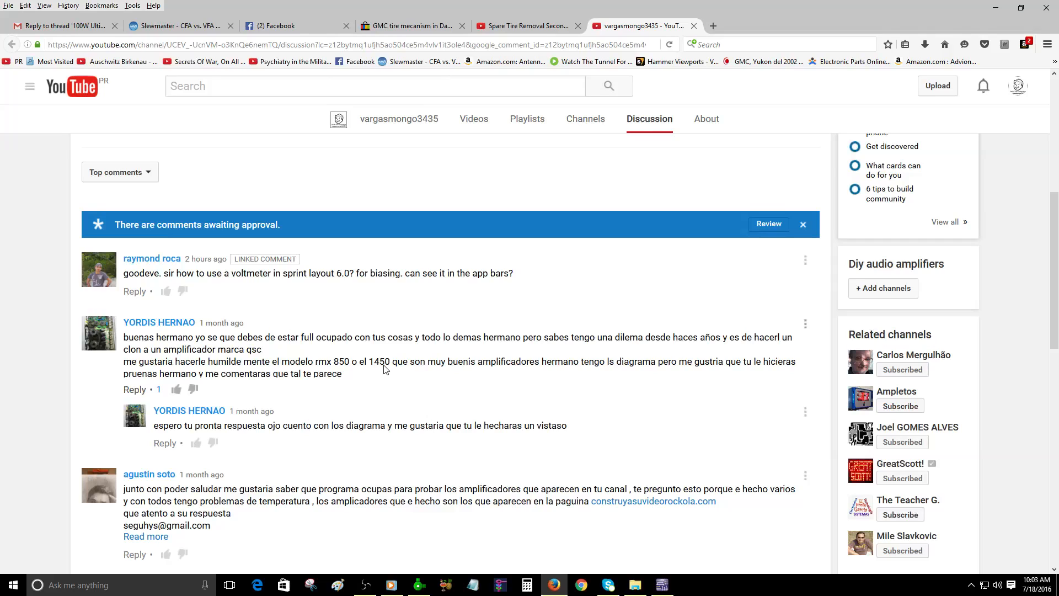
{"action": "scroll", "scroll_direction": "down", "scroll_amount": 3}
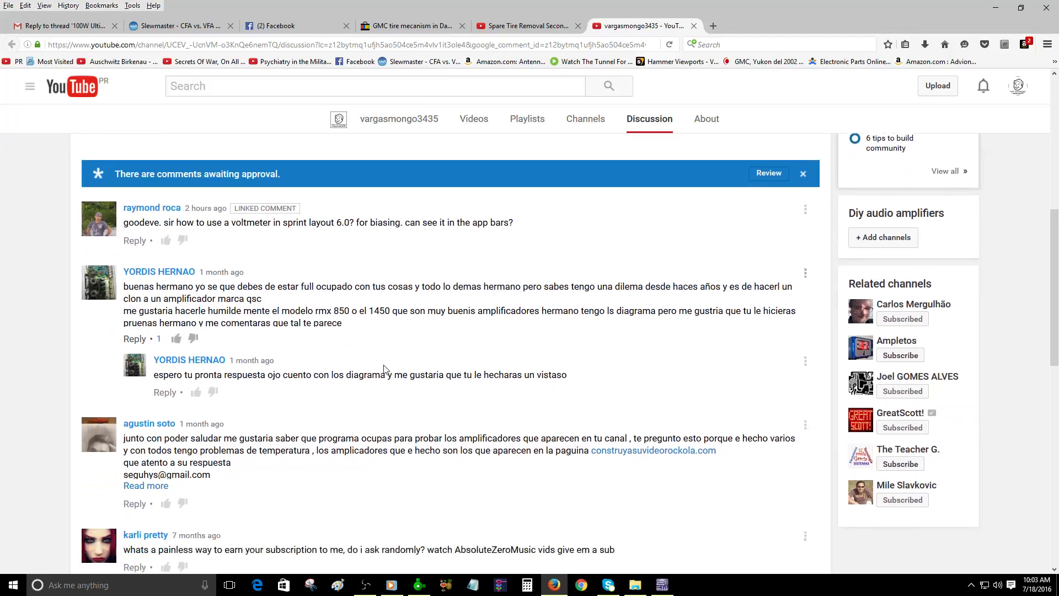
{"action": "scroll", "scroll_direction": "down", "scroll_amount": 3}
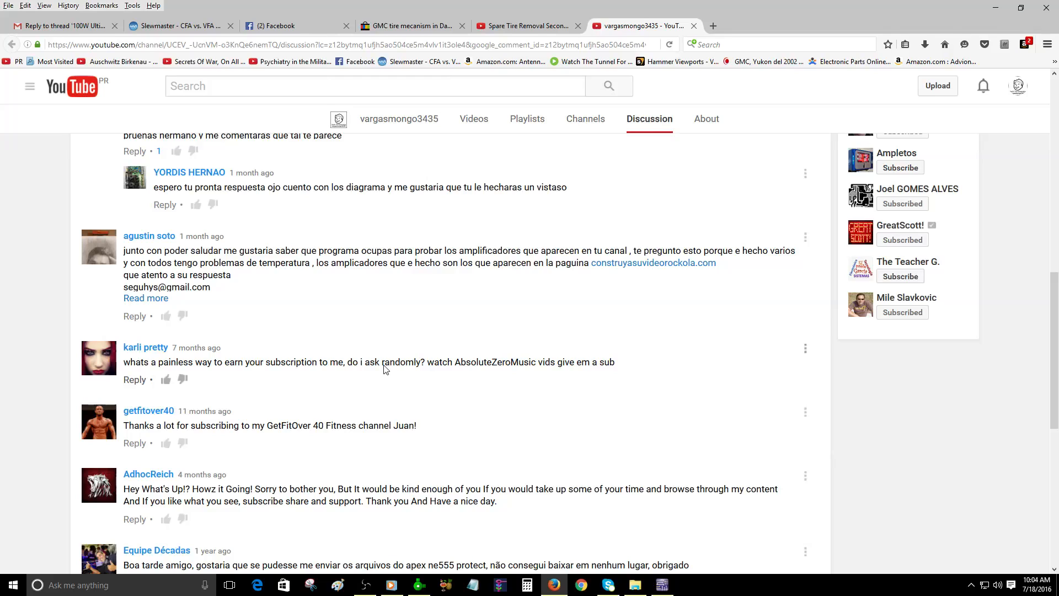
{"action": "mouse_move", "coordinate": [741, 27]}
{"action": "type", "text": "m"}
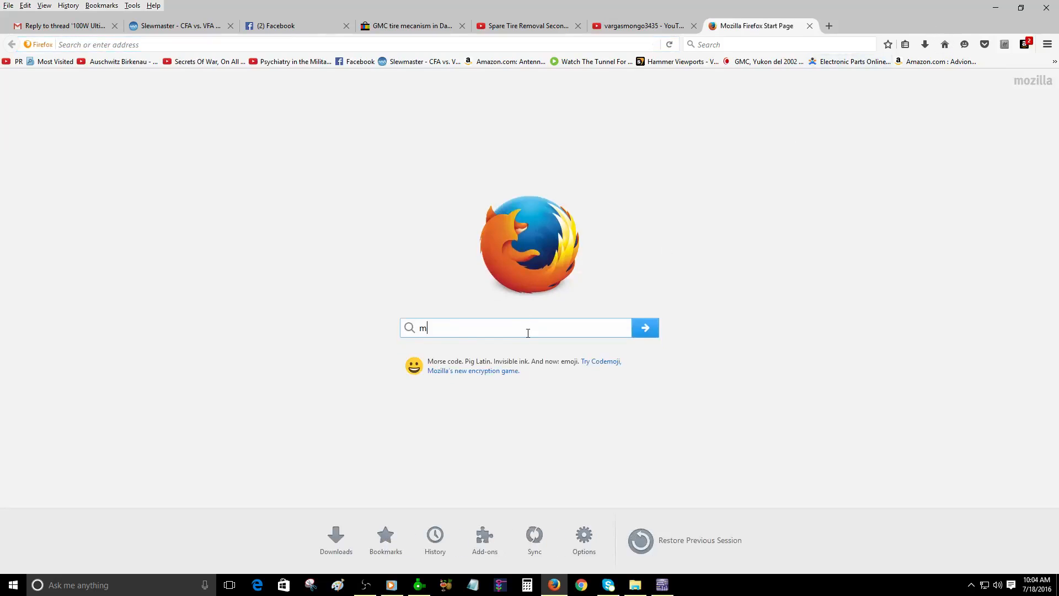
Step: Search for and review Mouser's MultiSIM BLUE page with its free evaluator download
{"action": "type", "text": "ultisim blue"}
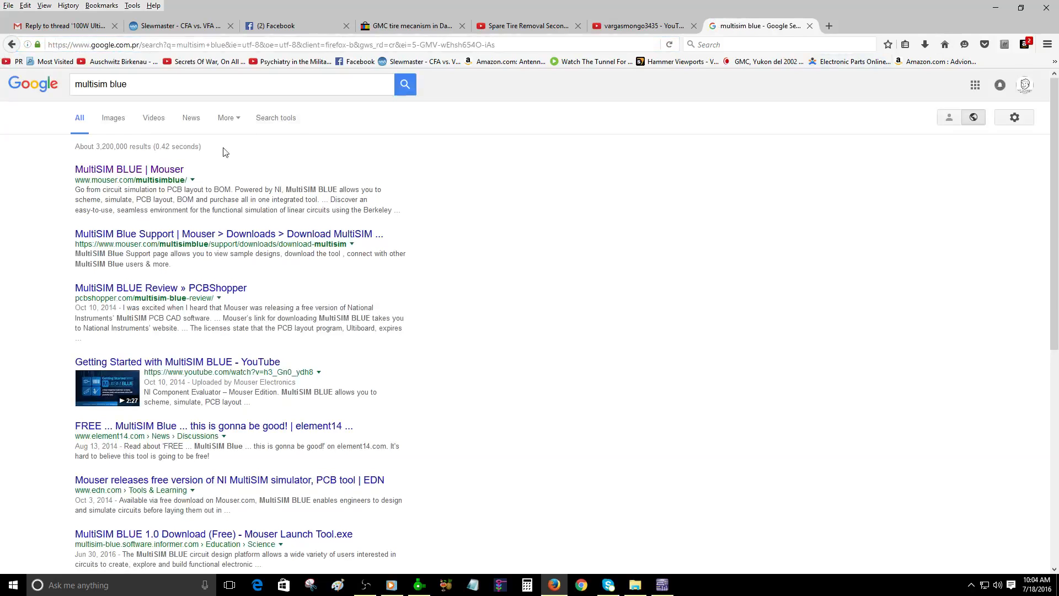
{"action": "left_click", "coordinate": [129, 168]}
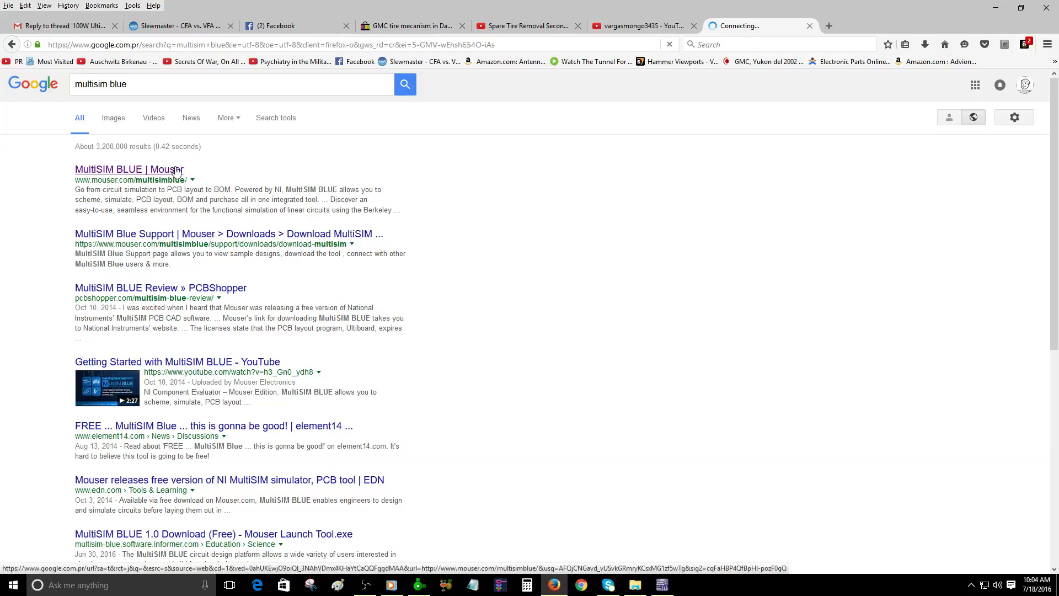
{"action": "left_click", "coordinate": [129, 169]}
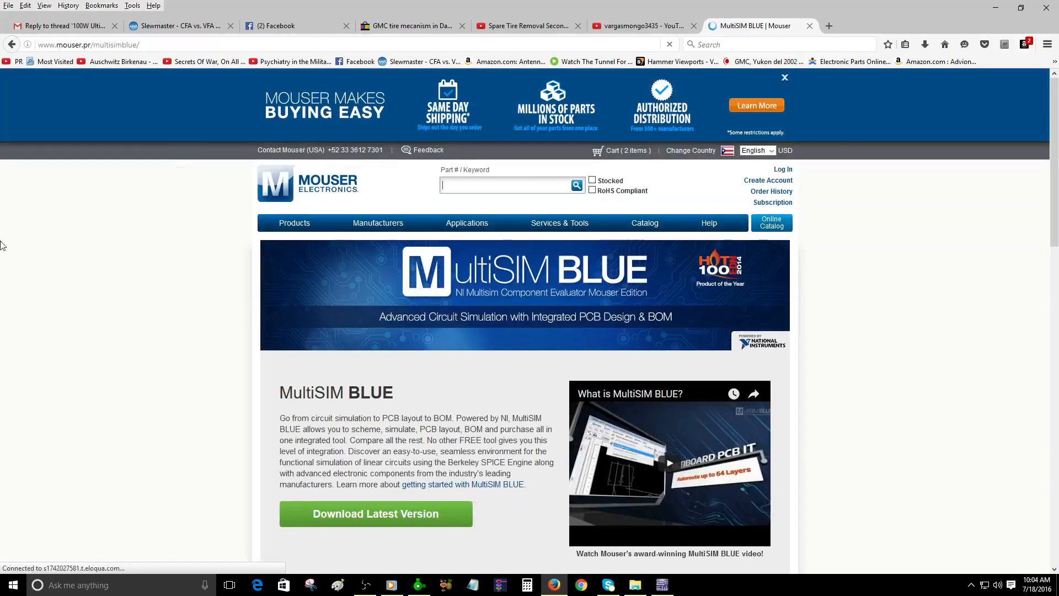
{"action": "scroll", "scroll_direction": "down", "scroll_amount": 3}
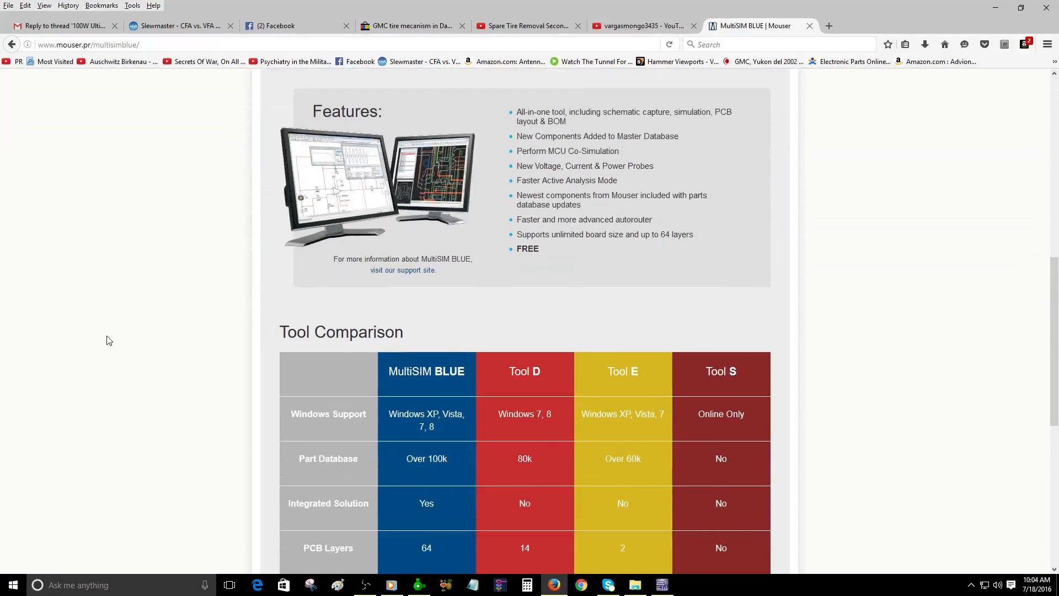
{"action": "scroll", "scroll_direction": "down", "scroll_amount": 3}
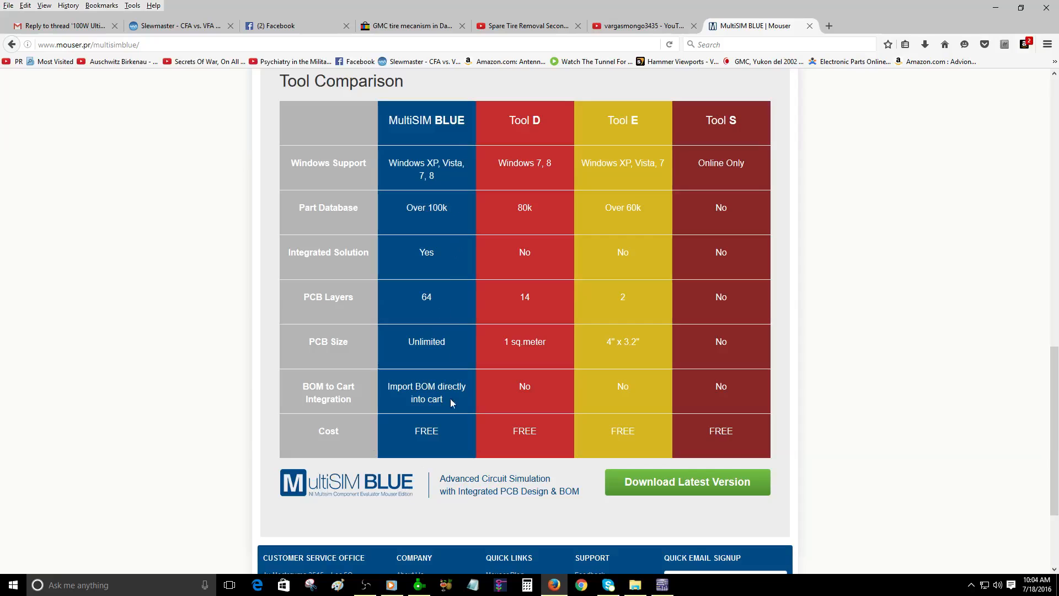
{"action": "scroll", "scroll_direction": "up", "scroll_amount": 3}
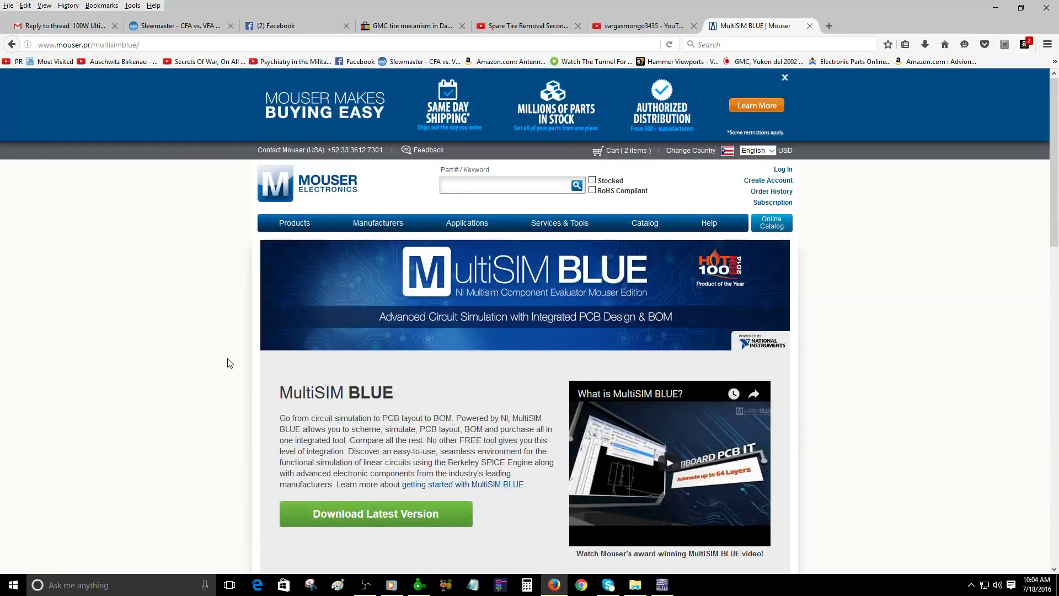
{"action": "mouse_move", "coordinate": [368, 304]}
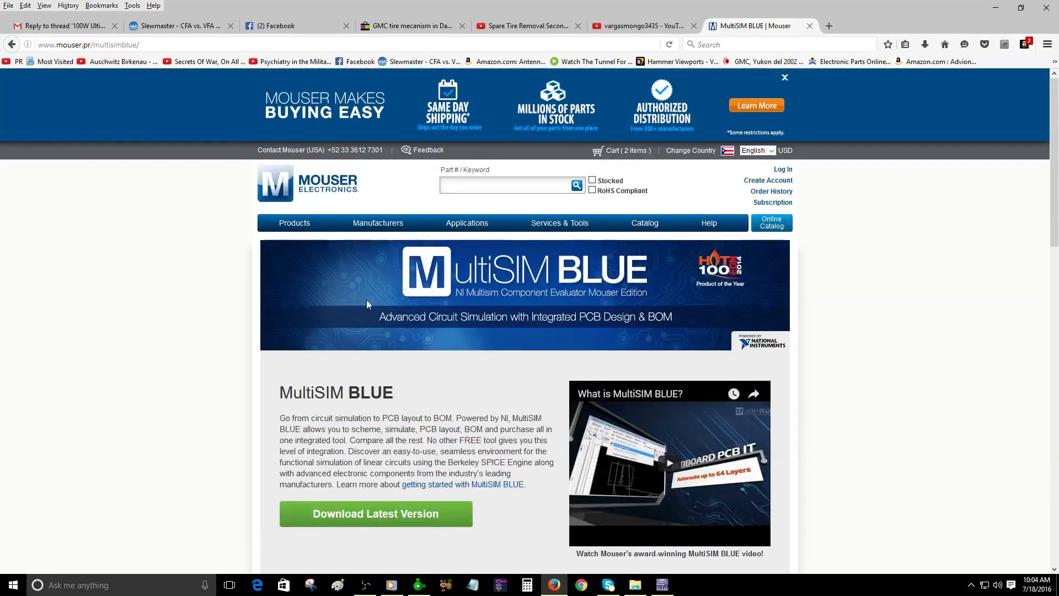
{"action": "mouse_move", "coordinate": [497, 410]}
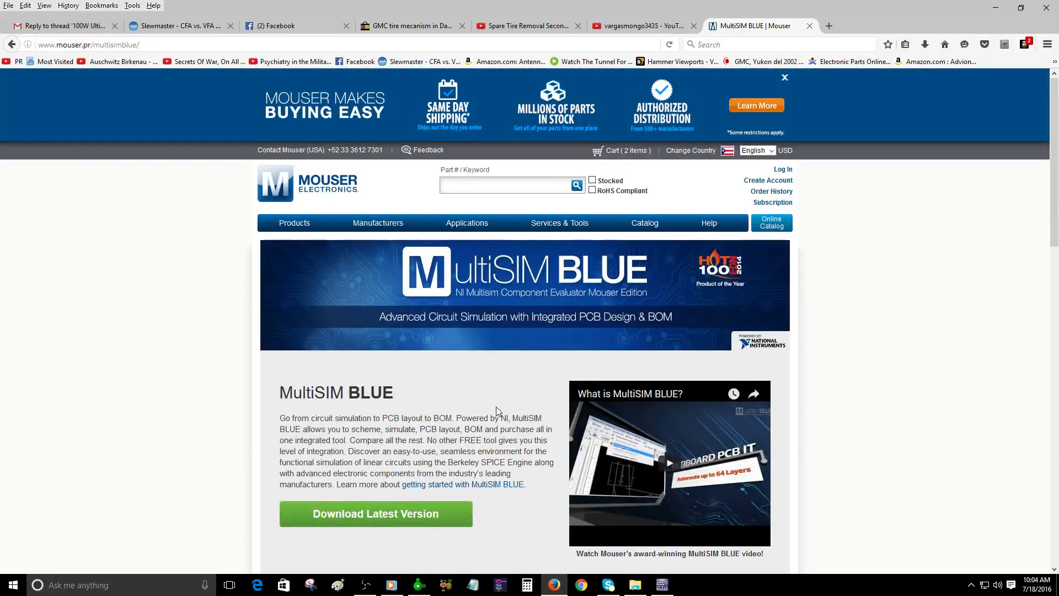
{"action": "left_click", "coordinate": [510, 186]}
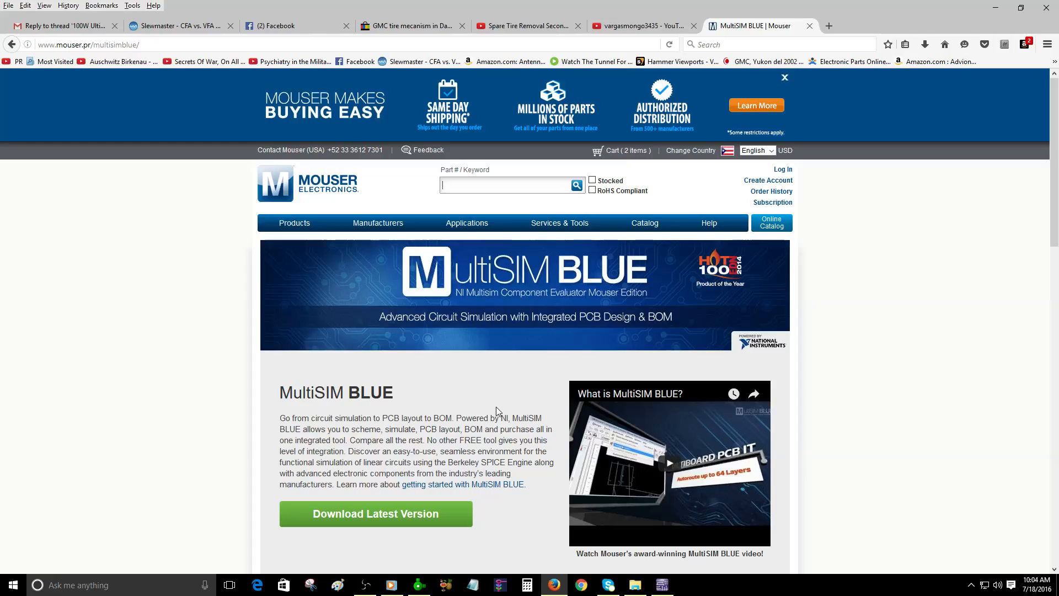
{"action": "left_click", "coordinate": [662, 585]}
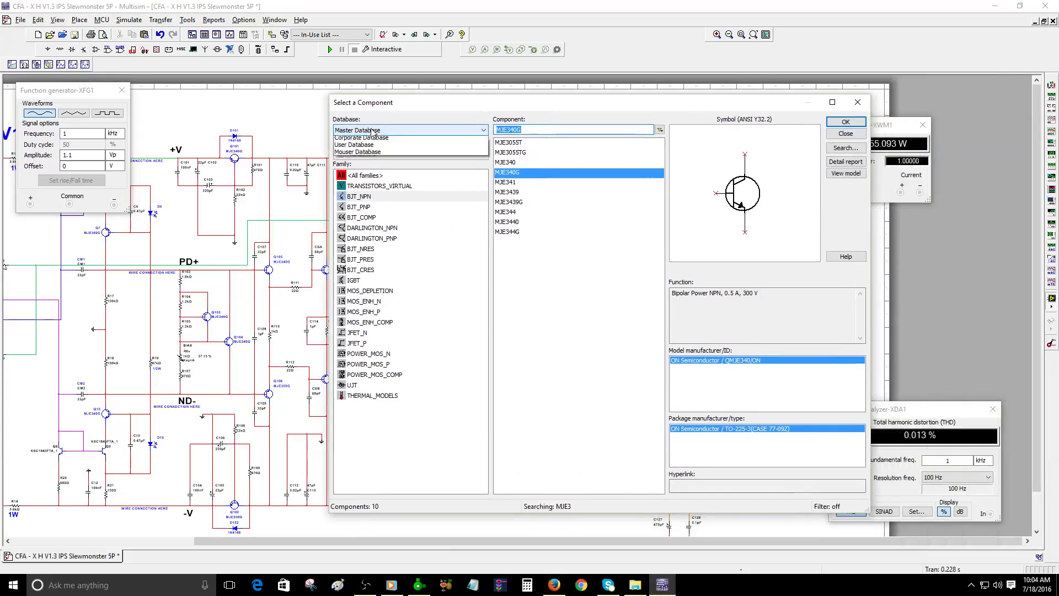
Step: Set the component browser database to Mouser Database and show the Transistors group
{"action": "left_click", "coordinate": [357, 152]}
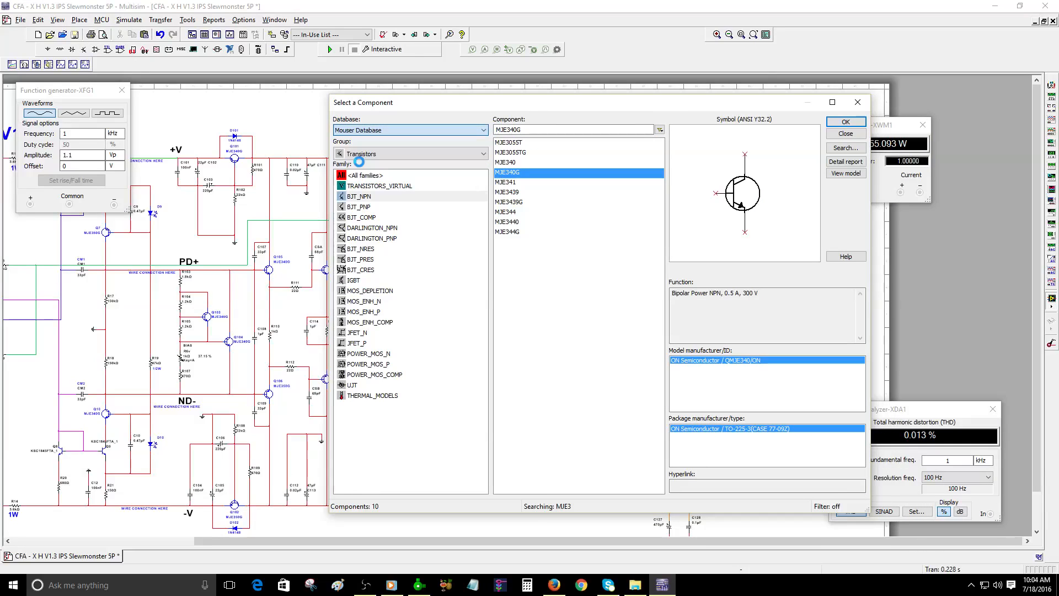
{"action": "left_click", "coordinate": [410, 153]}
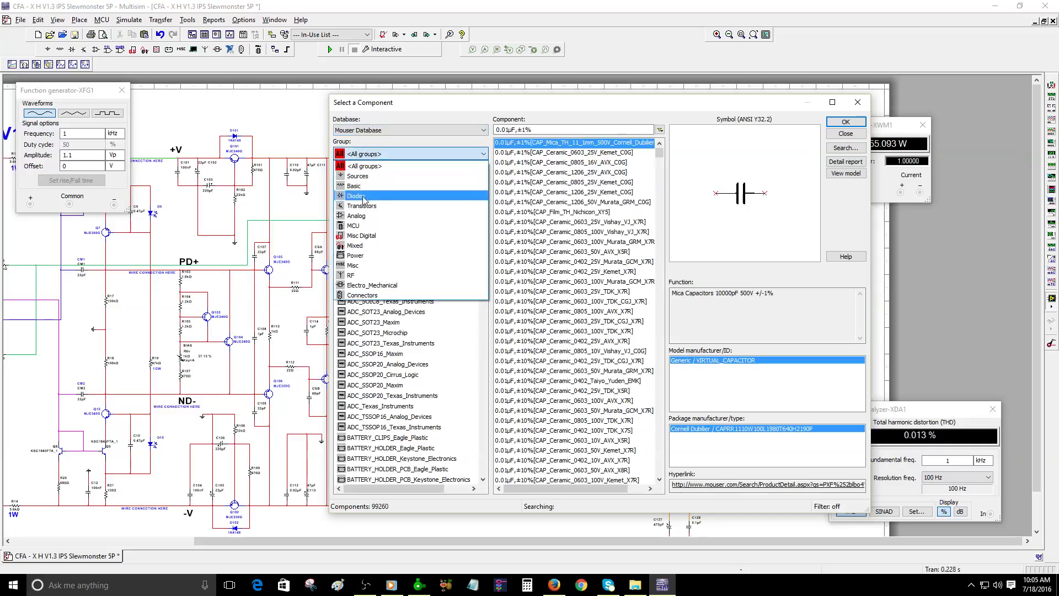
{"action": "left_click", "coordinate": [363, 154]}
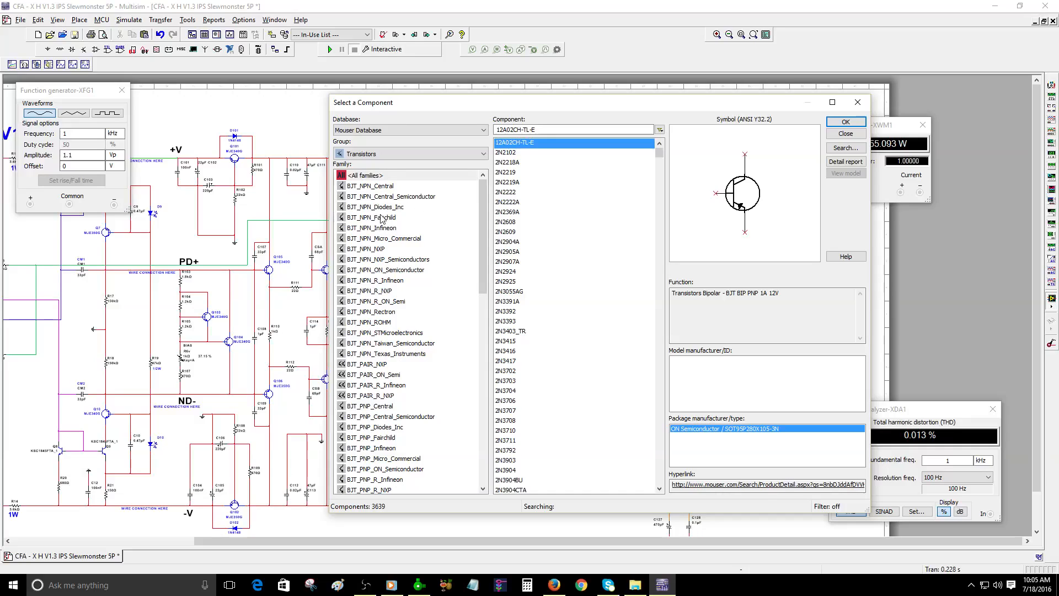
{"action": "mouse_move", "coordinate": [379, 220]}
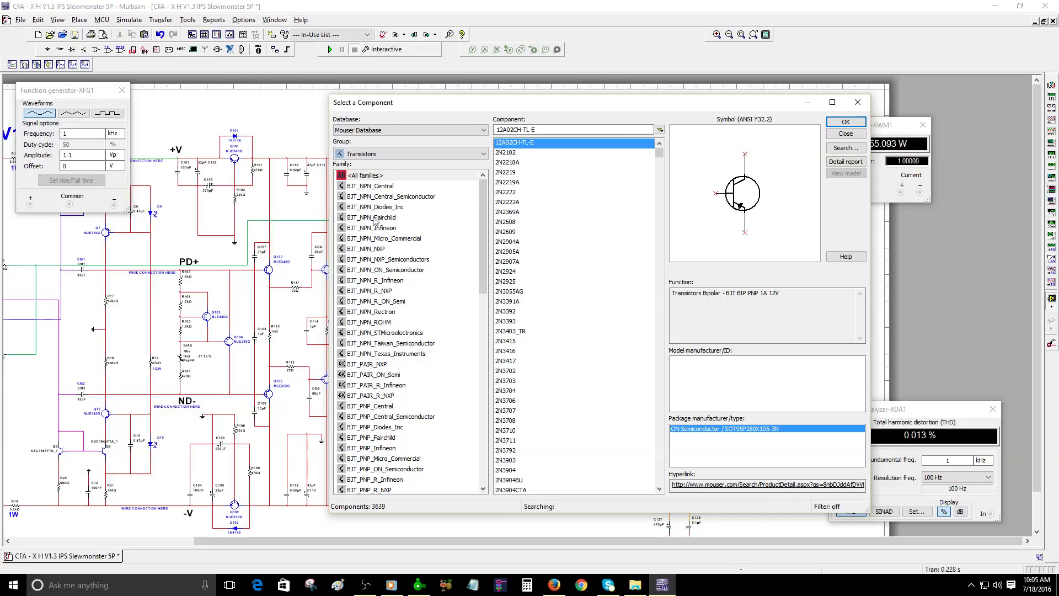
{"action": "mouse_move", "coordinate": [402, 237]}
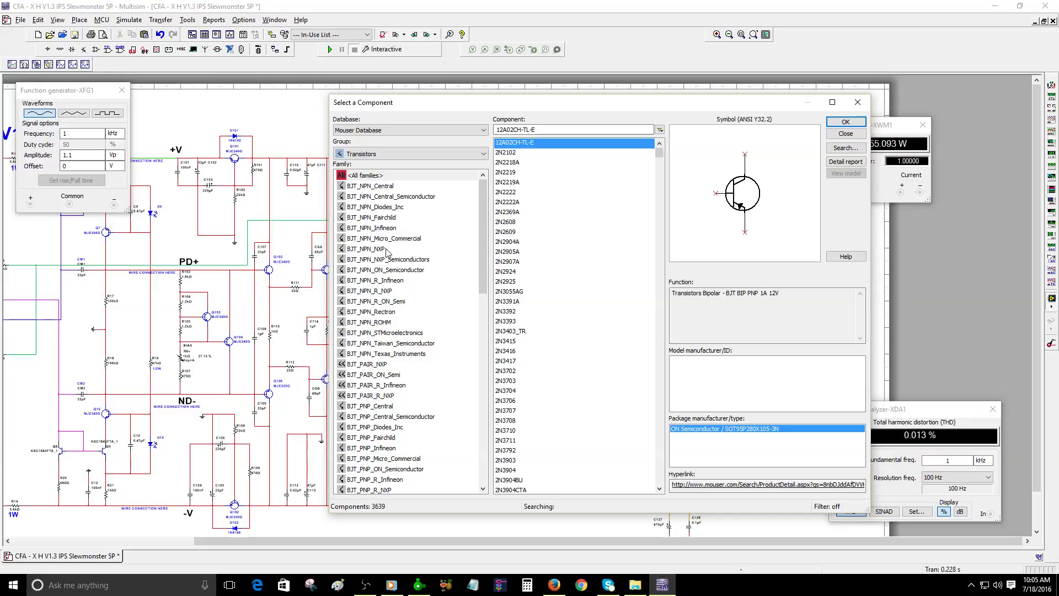
{"action": "mouse_move", "coordinate": [417, 265]}
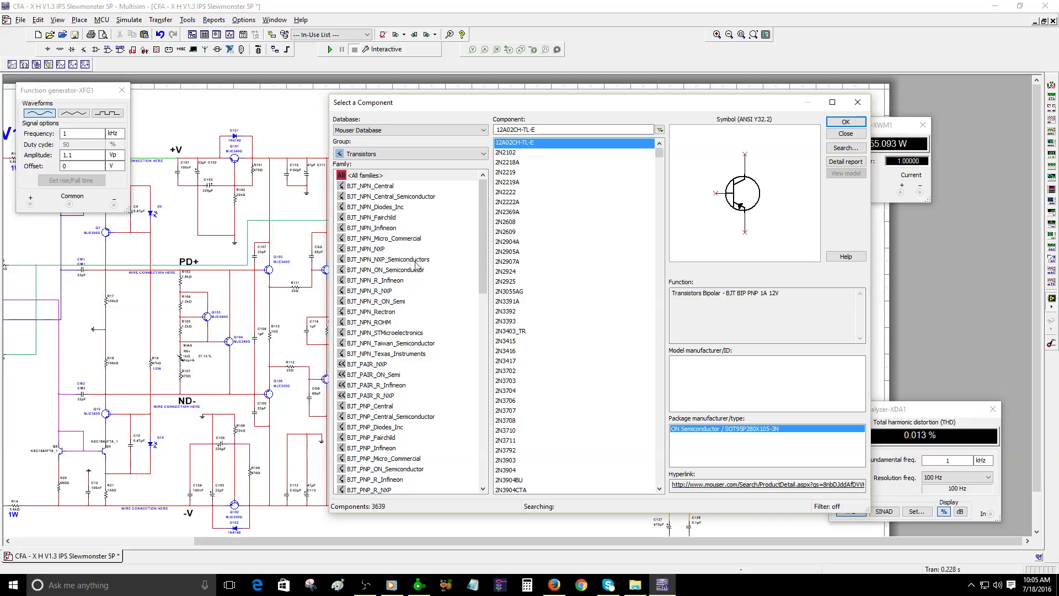
Step: Browse the ON_Semiconductor, R_ON_Semi, Taiwan_Semiconductor and Texas_Instruments NPN families, then close the browser
{"action": "left_click", "coordinate": [385, 270]}
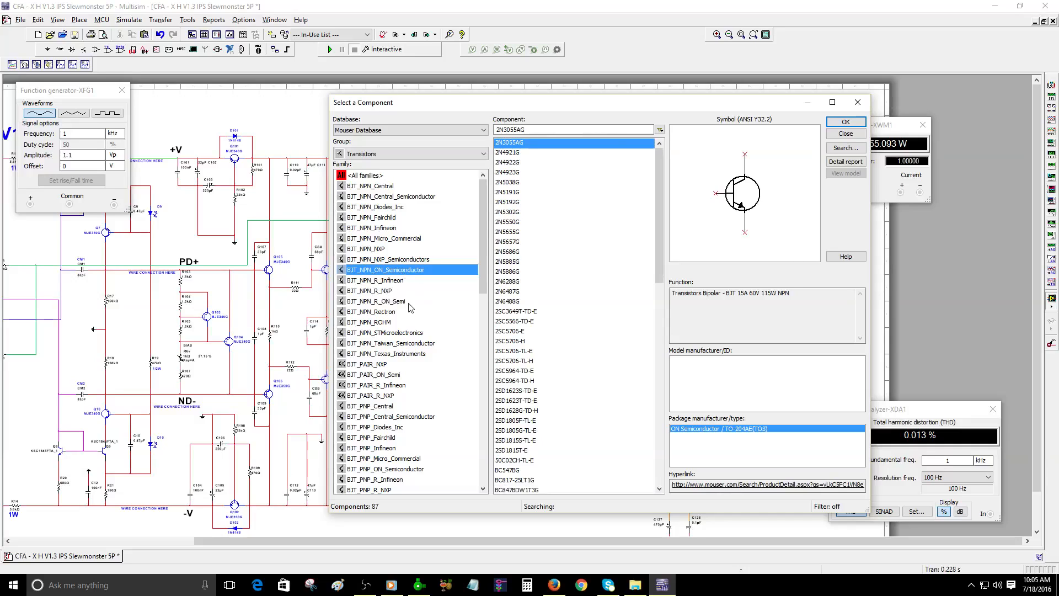
{"action": "left_click", "coordinate": [385, 301]}
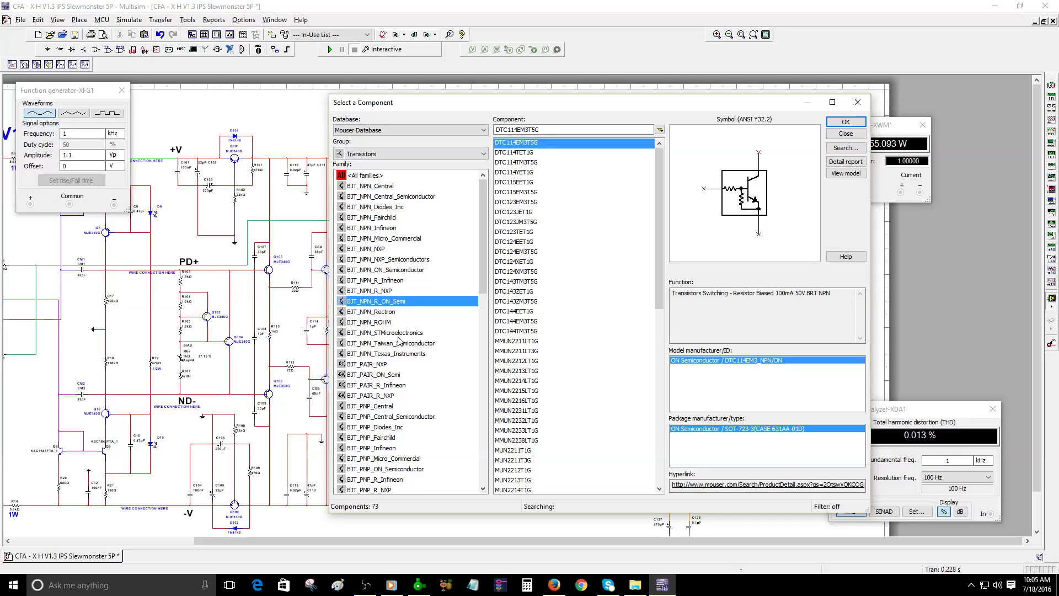
{"action": "left_click", "coordinate": [390, 343]}
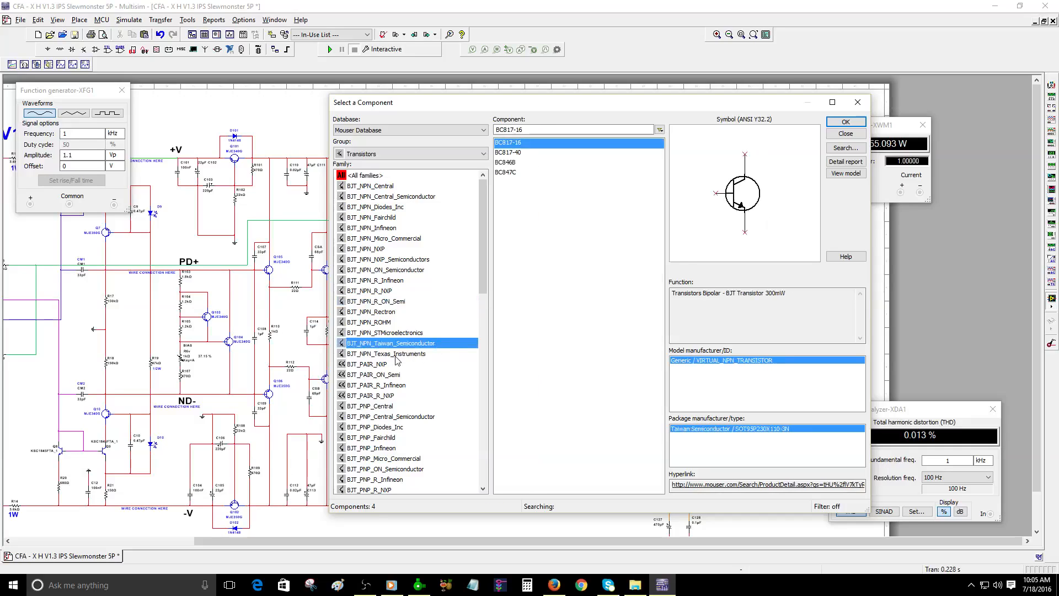
{"action": "left_click", "coordinate": [388, 353]}
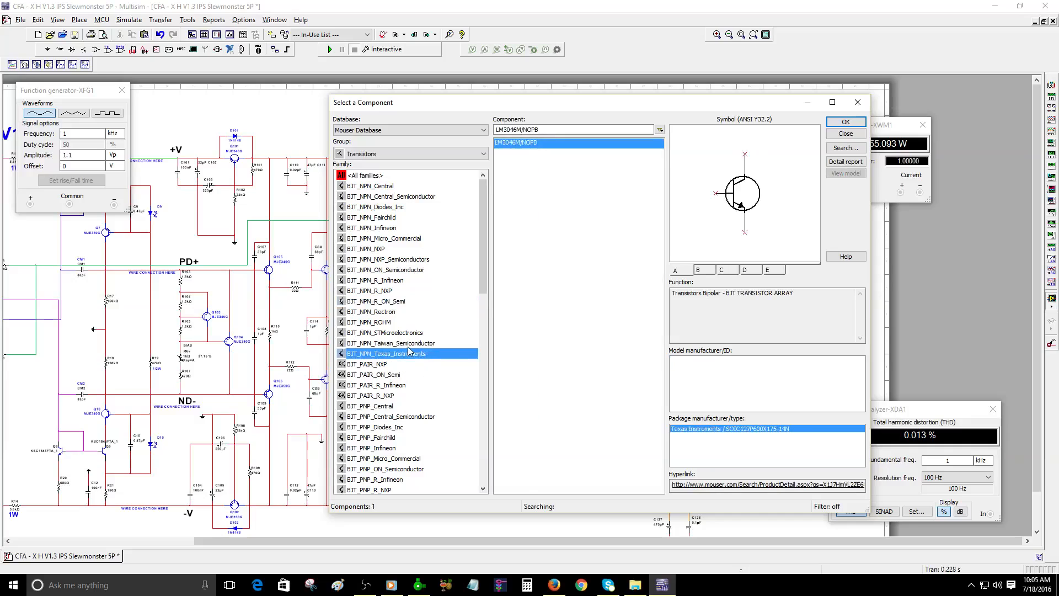
{"action": "scroll", "scroll_direction": "down", "scroll_amount": 3}
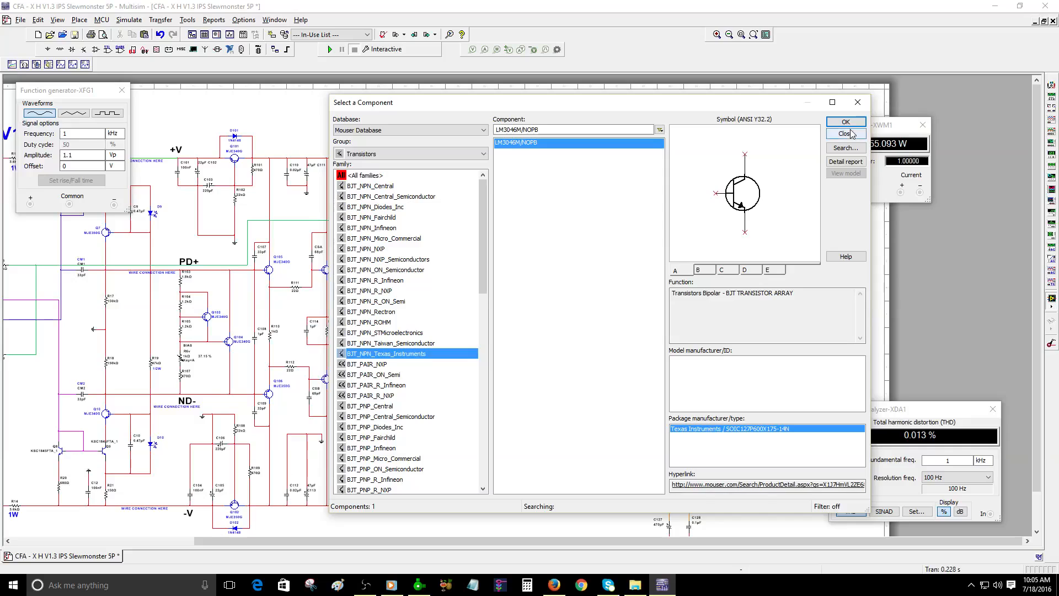
{"action": "left_click", "coordinate": [844, 133]}
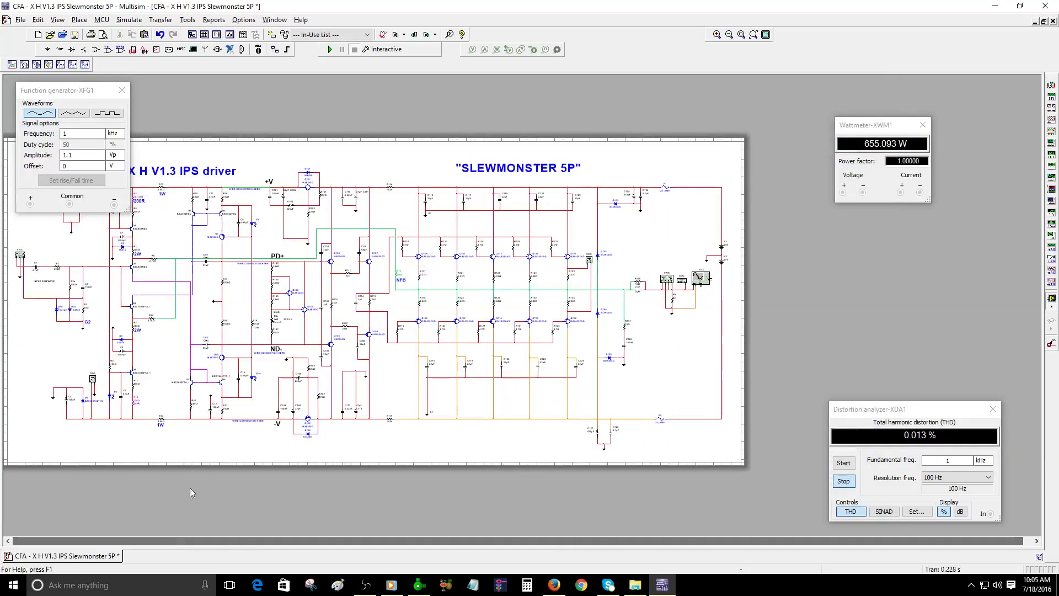
{"action": "mouse_move", "coordinate": [121, 91]}
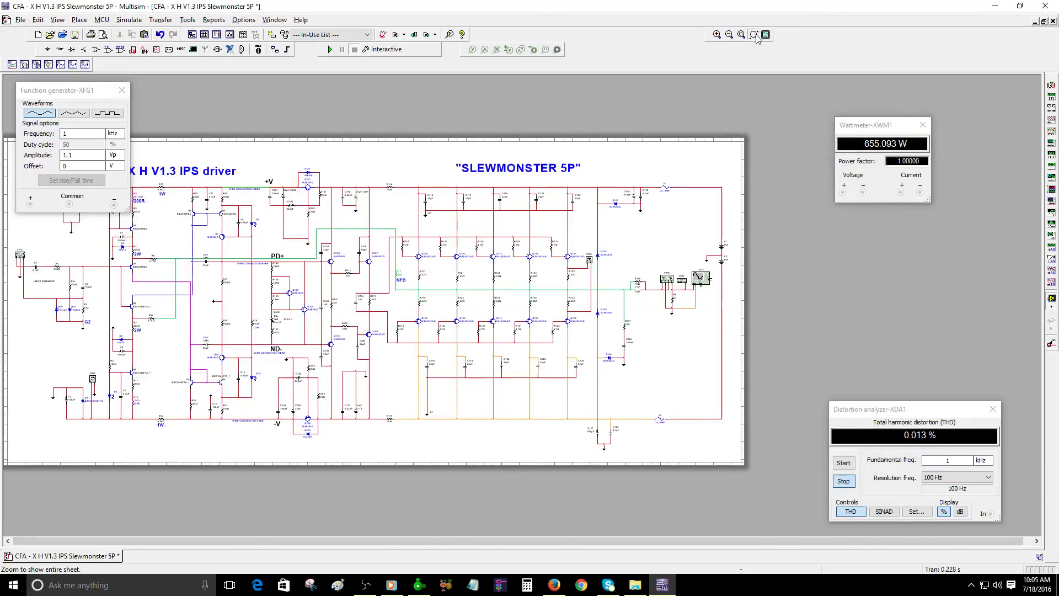
{"action": "left_click", "coordinate": [716, 34]}
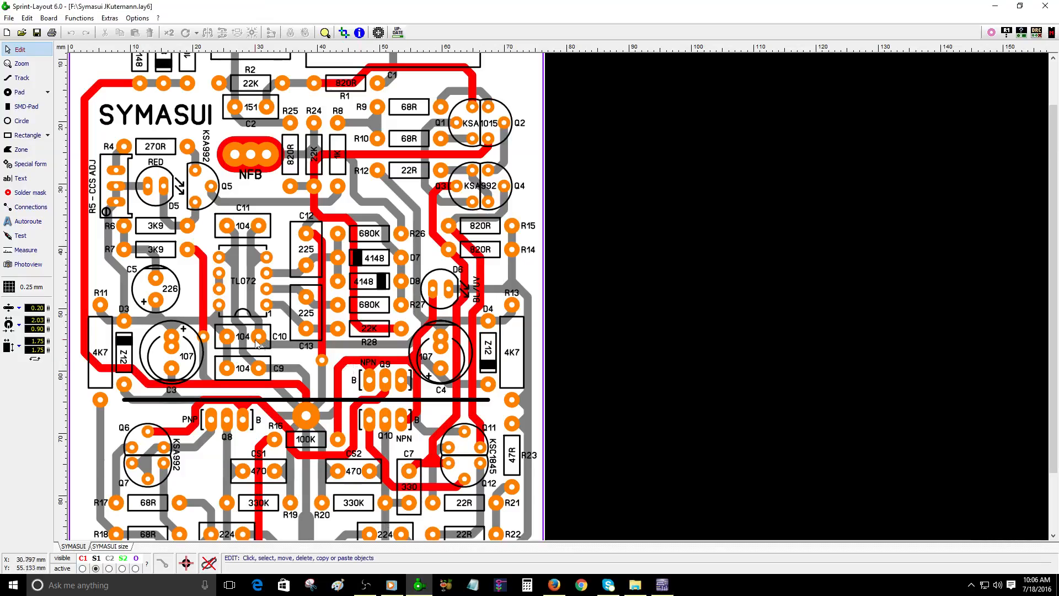
Step: With the Test tool, highlight the net near Q9, then the net from Q2 to R28
{"action": "left_click", "coordinate": [20, 235]}
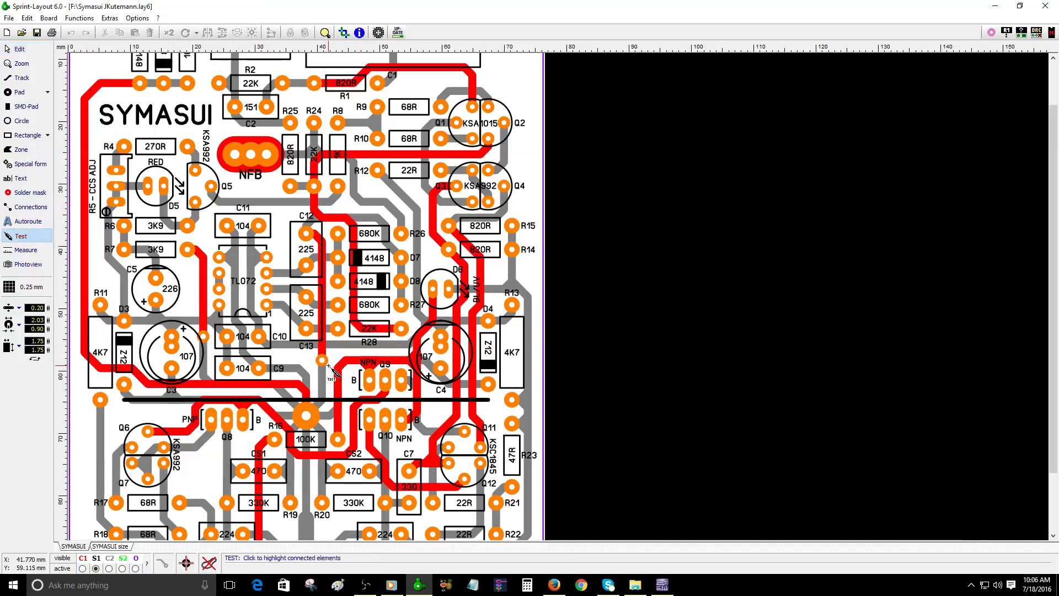
{"action": "left_click", "coordinate": [321, 362]}
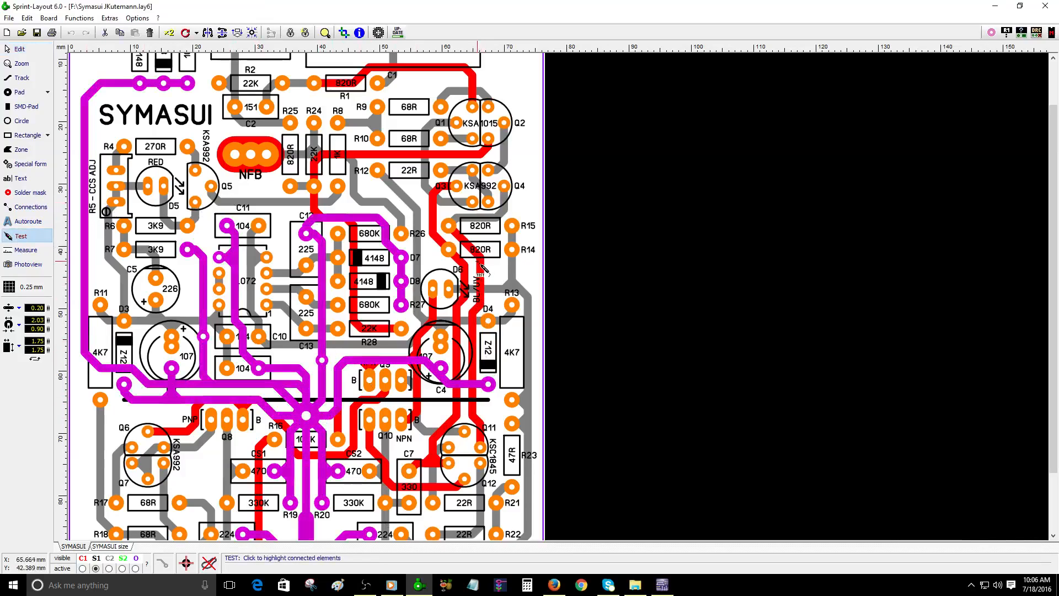
{"action": "mouse_move", "coordinate": [521, 227]}
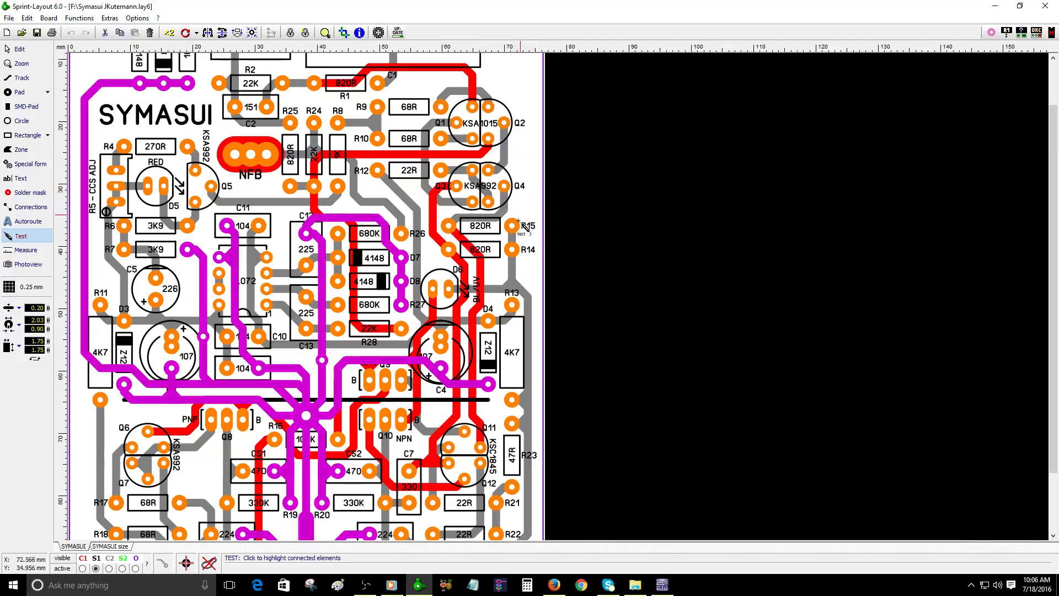
{"action": "left_click", "coordinate": [392, 161]}
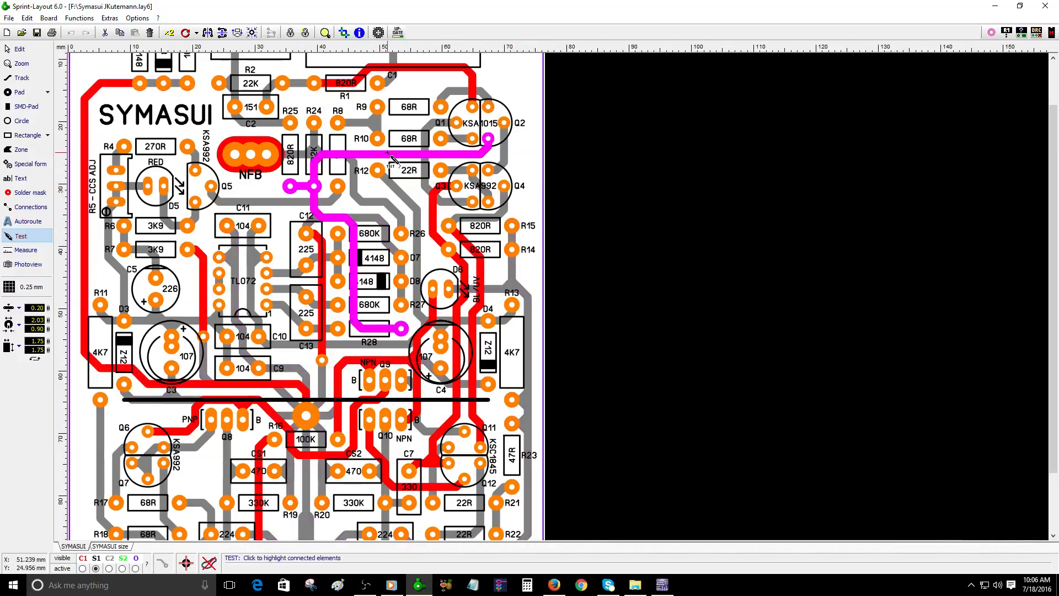